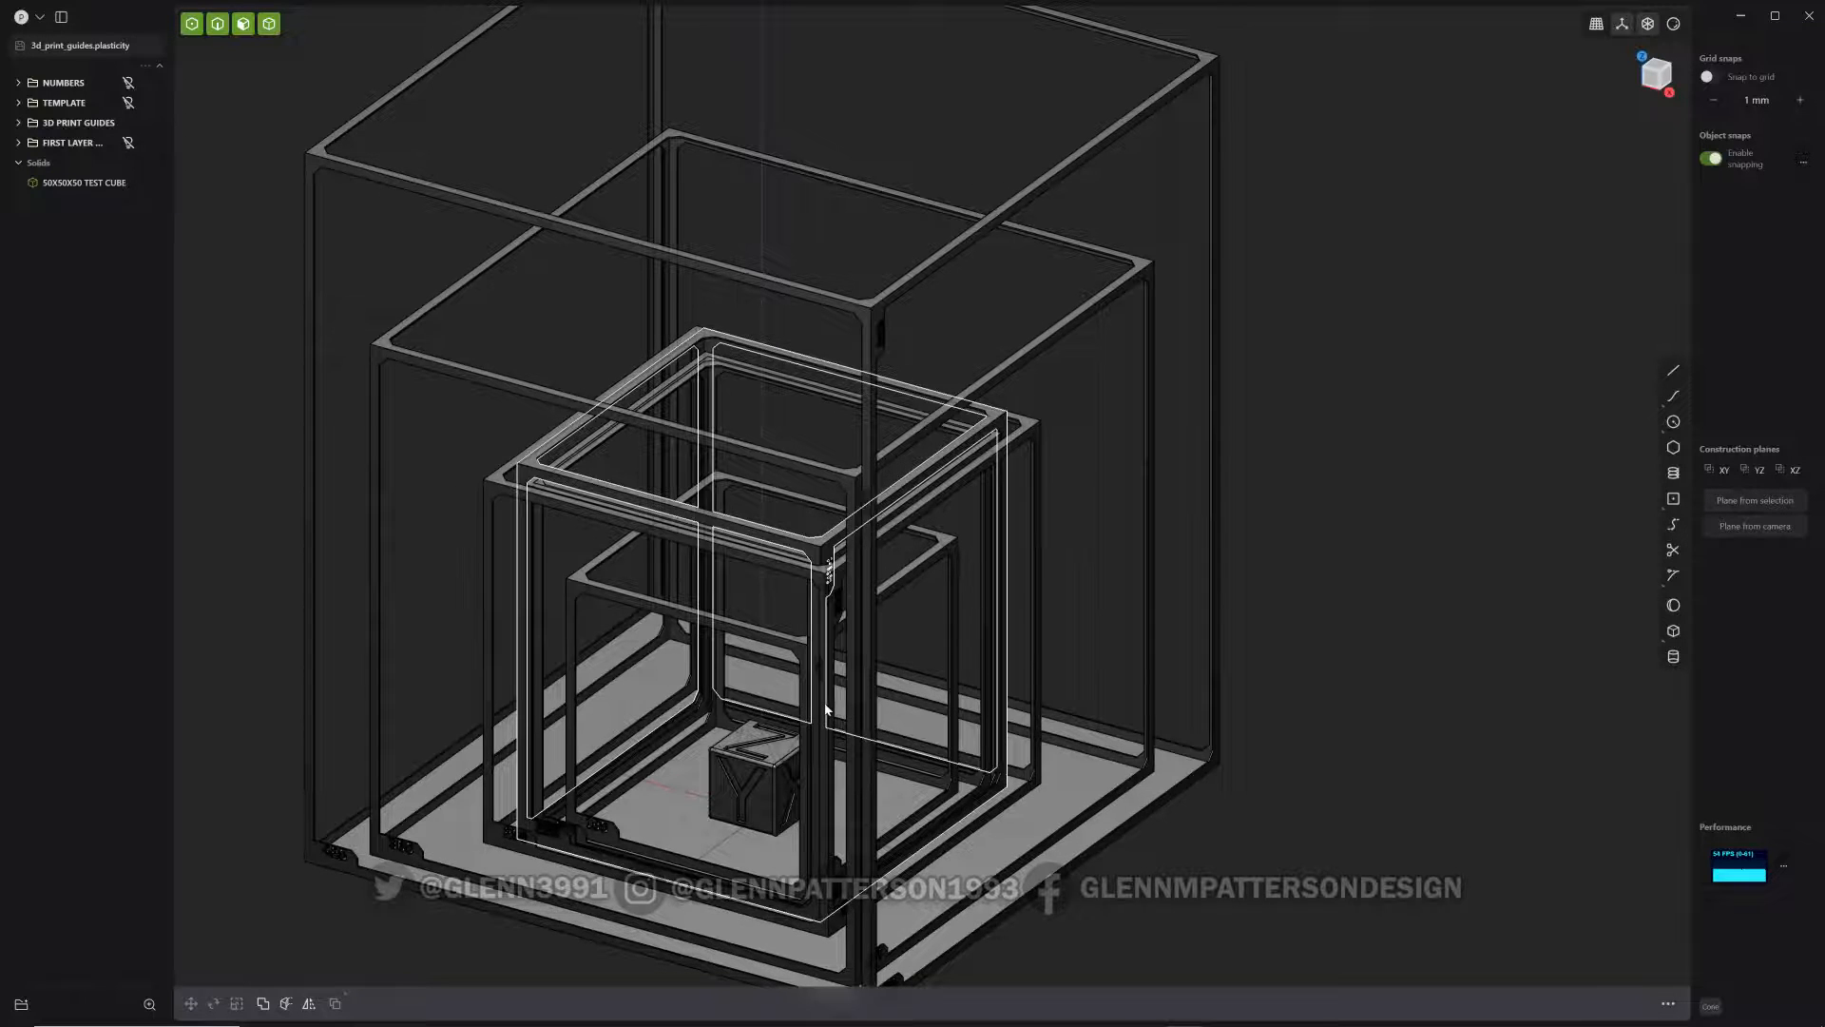
- Inspect the nested print guides and select the 220X220X250 sheet under 3D PRINT GUIDES
{"action": "left_click_drag", "start_coordinate": [826, 710], "coordinate": [857, 642]}
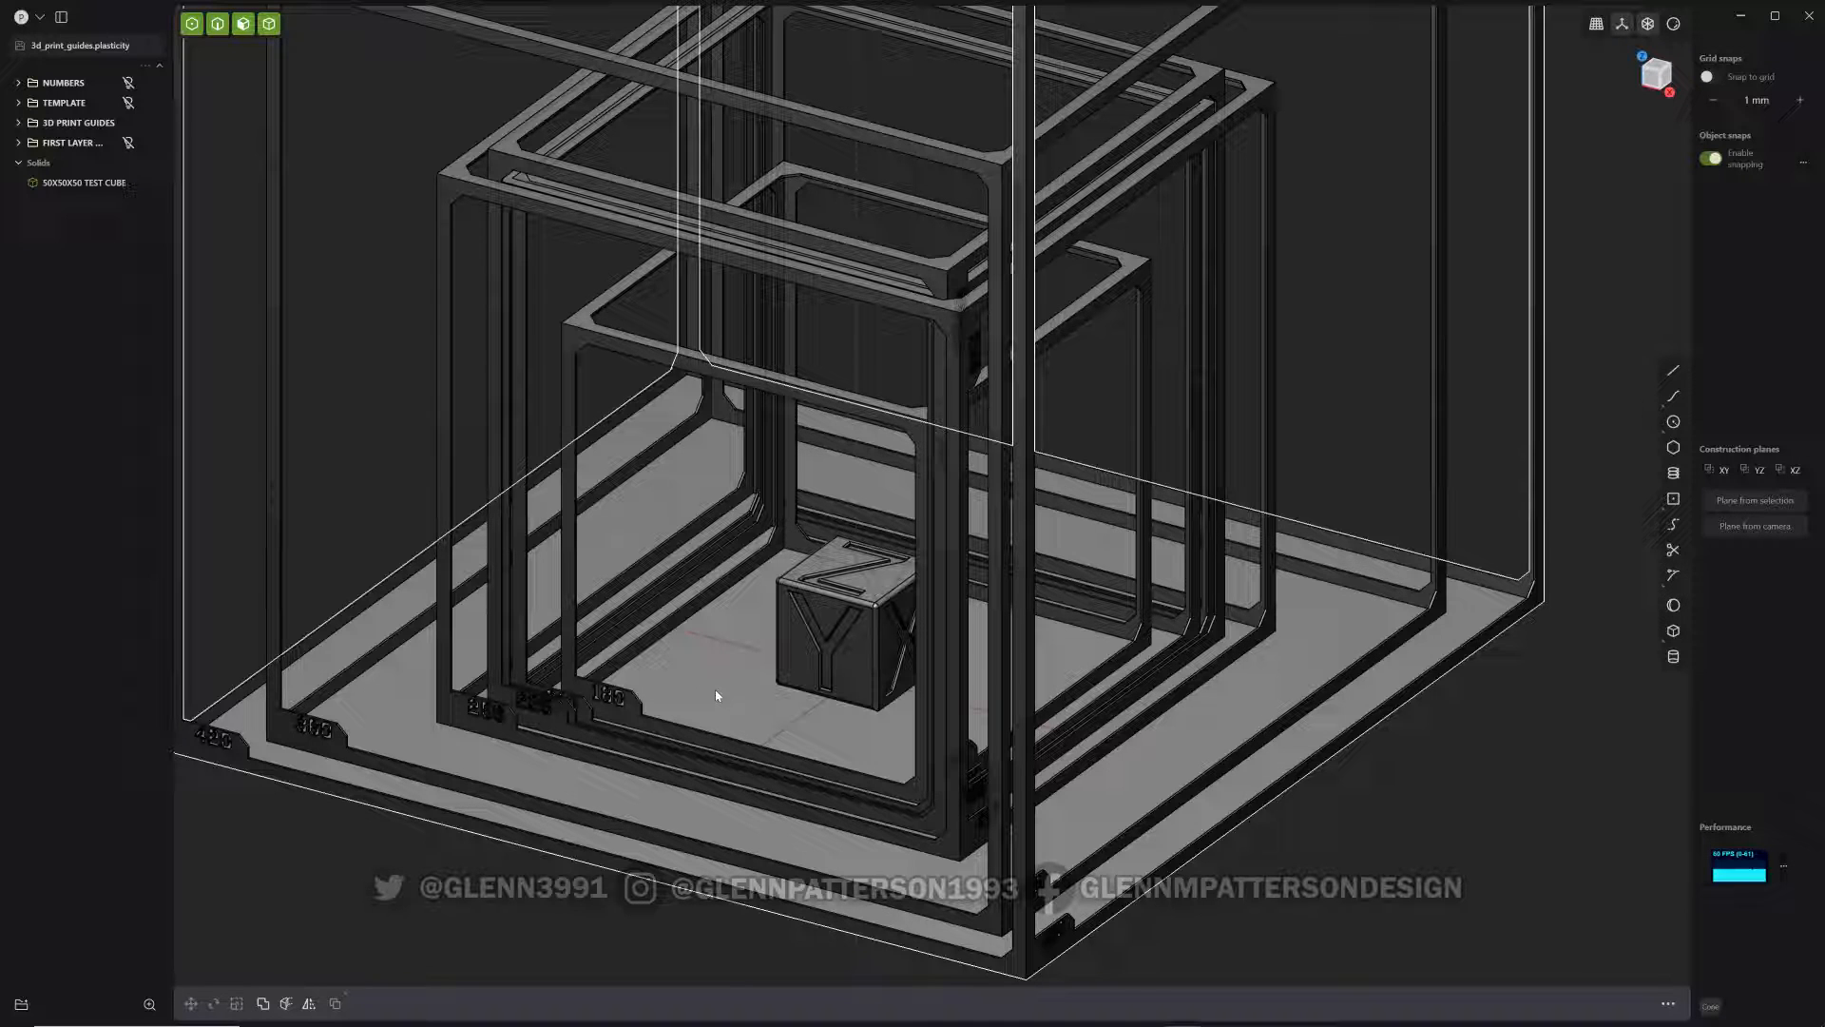
{"action": "left_click_drag", "start_coordinate": [715, 694], "coordinate": [720, 756]}
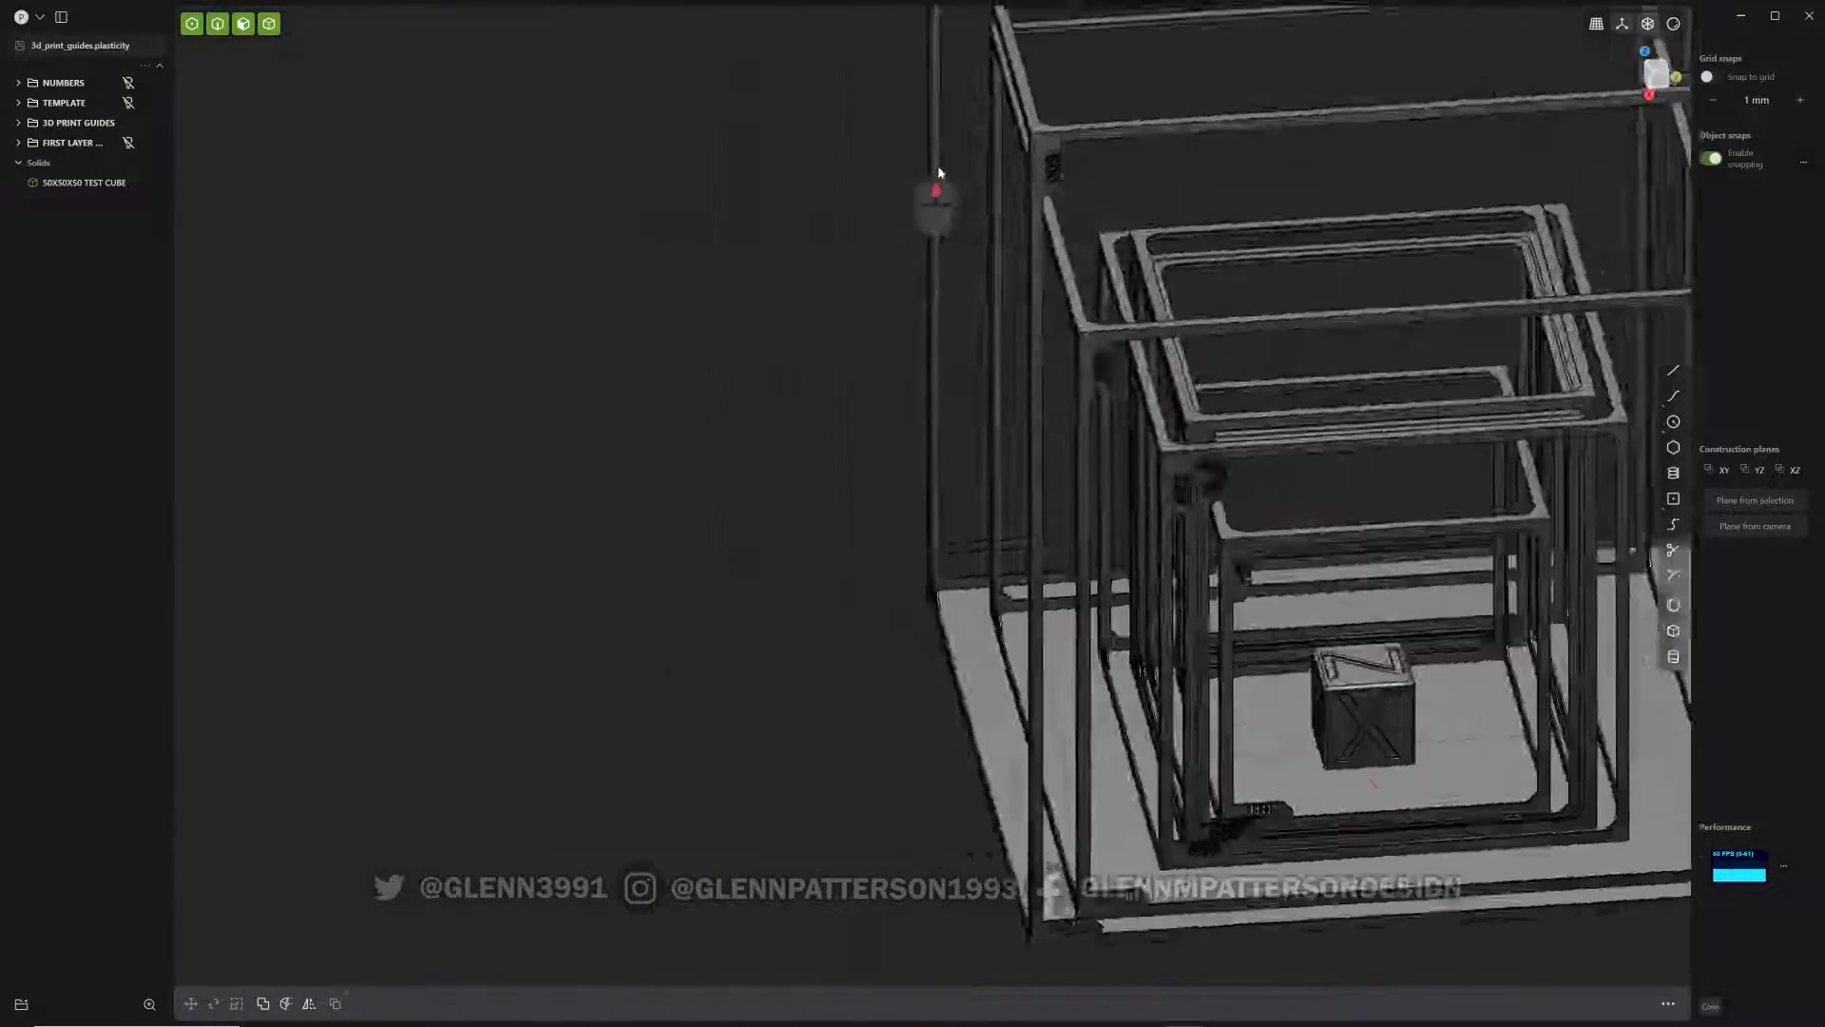
{"action": "left_click_drag", "start_coordinate": [937, 175], "coordinate": [919, 494]}
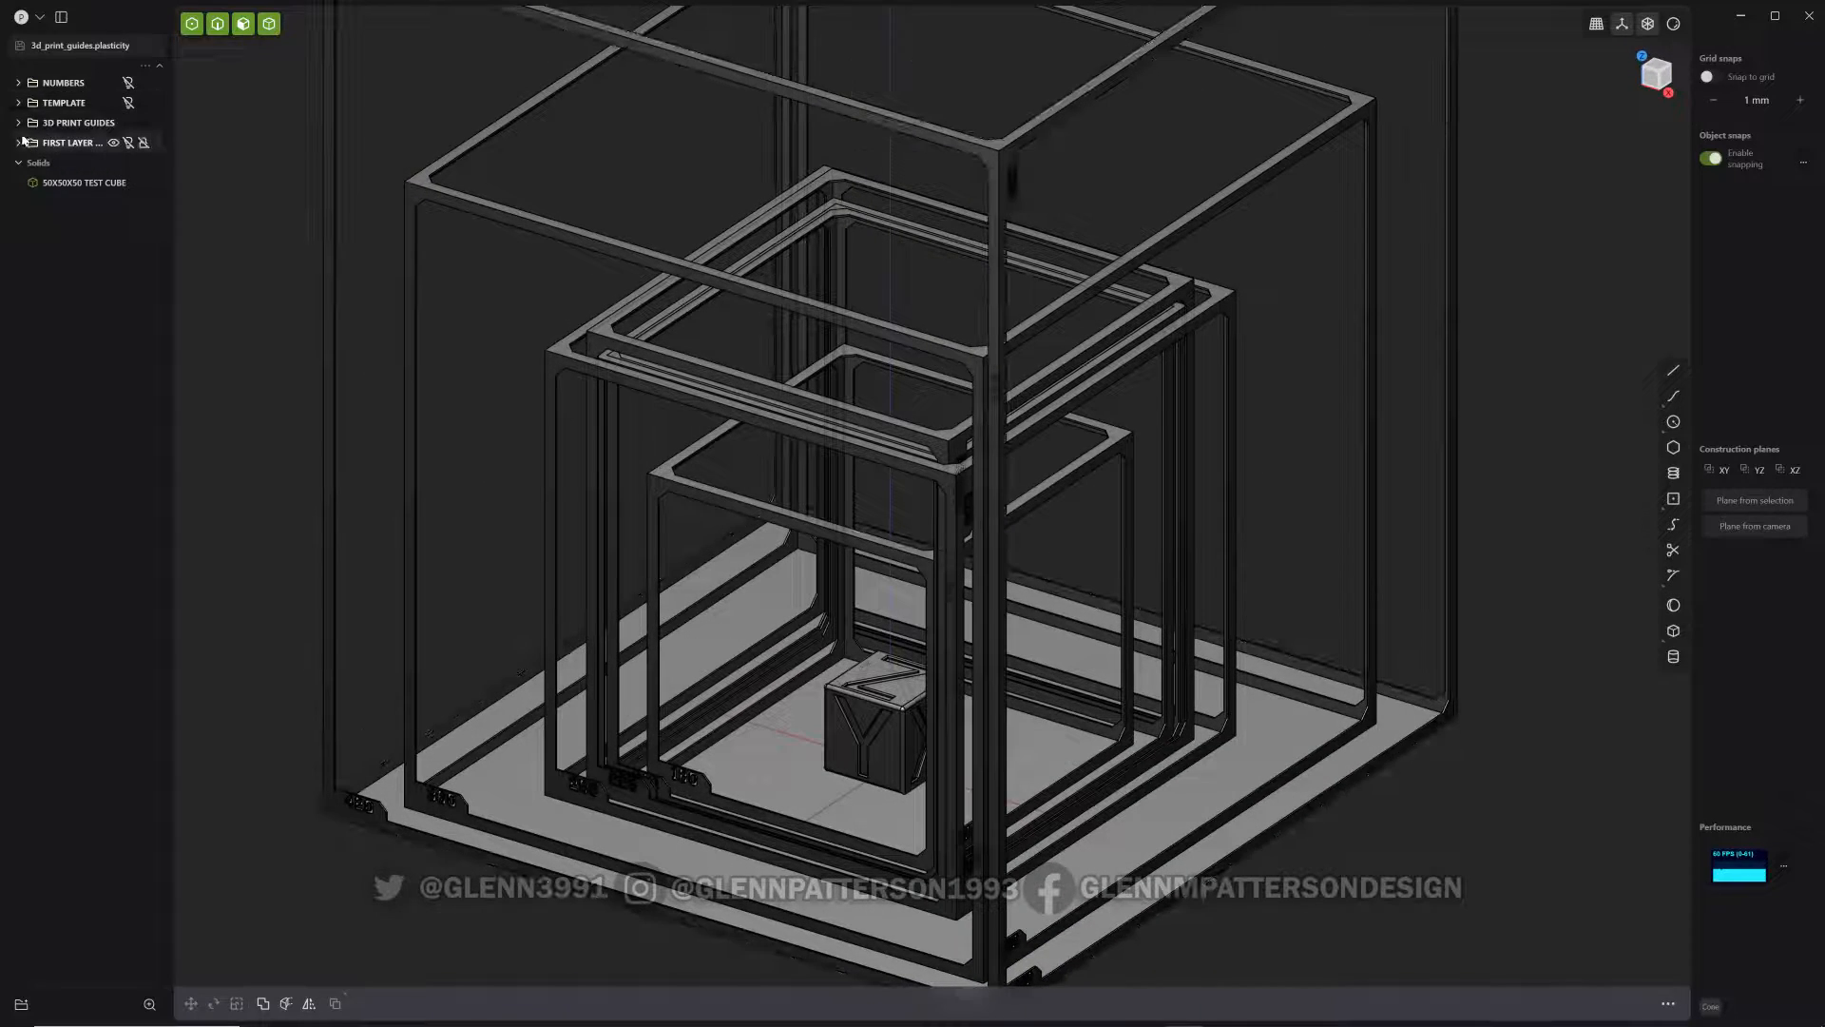
{"action": "left_click", "coordinate": [19, 123]}
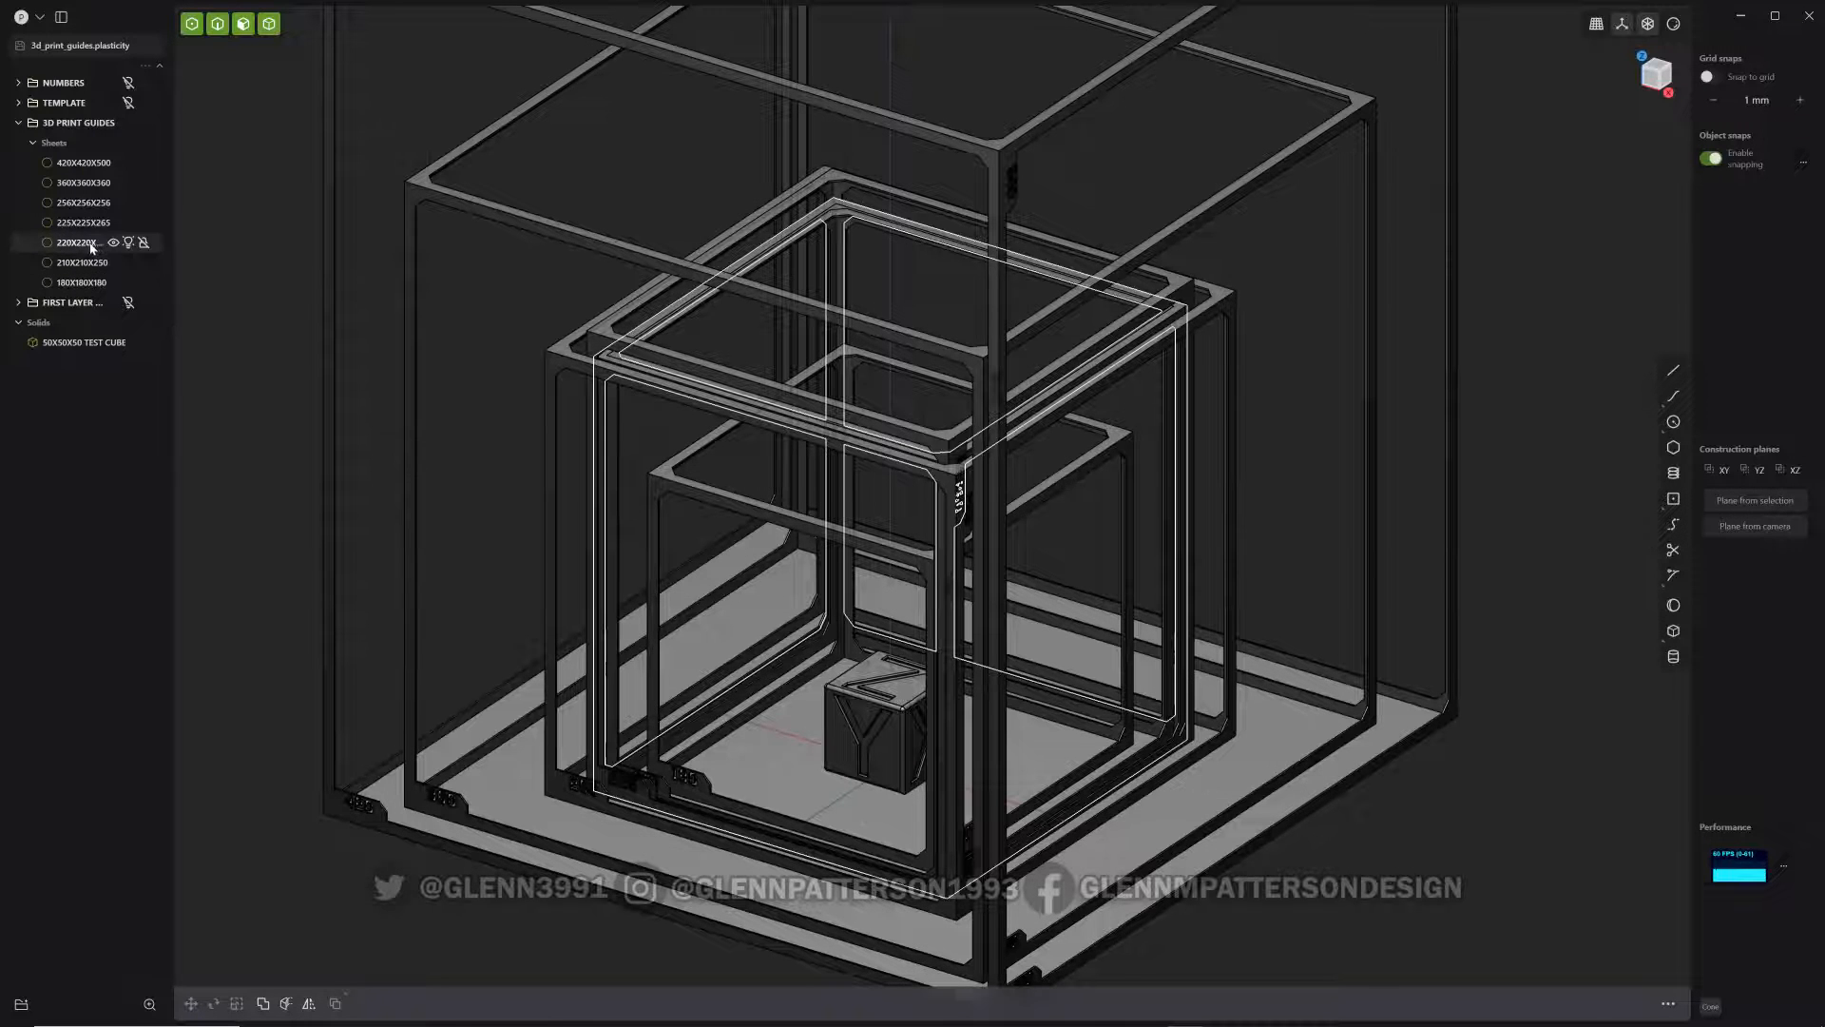
{"action": "left_click", "coordinate": [83, 243]}
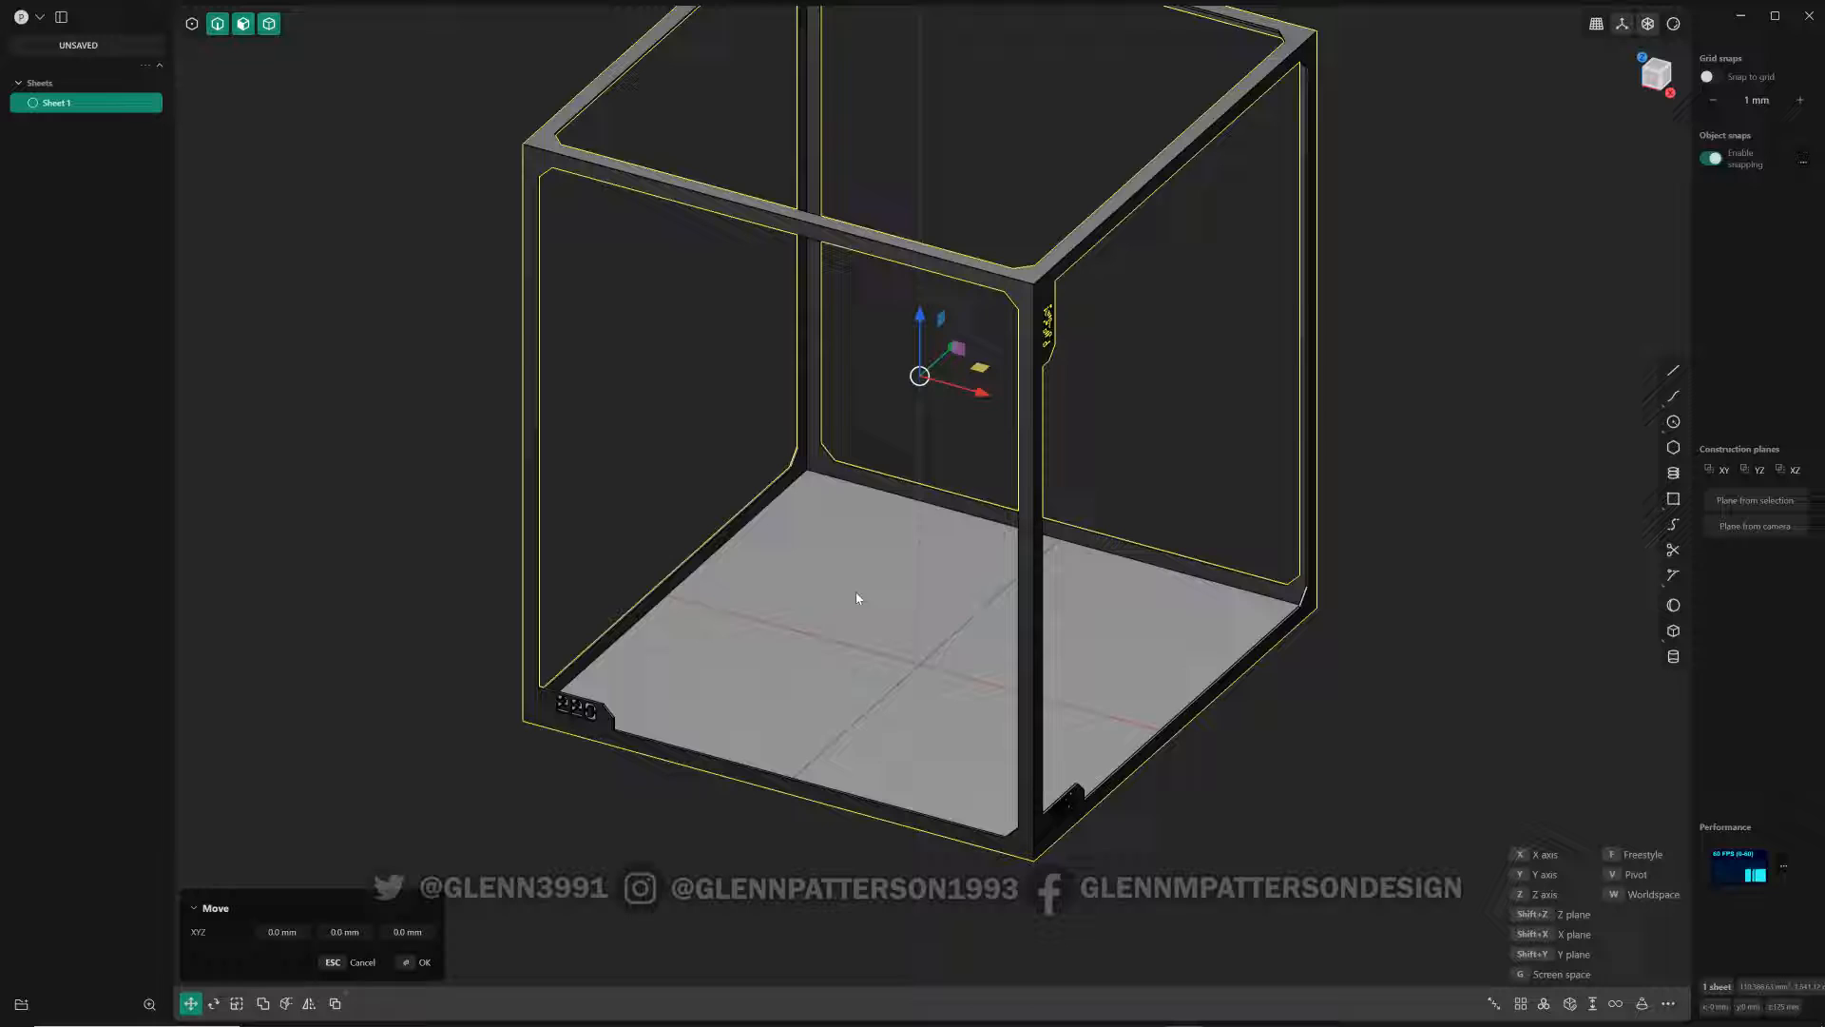
{"action": "mouse_move", "coordinate": [852, 772]}
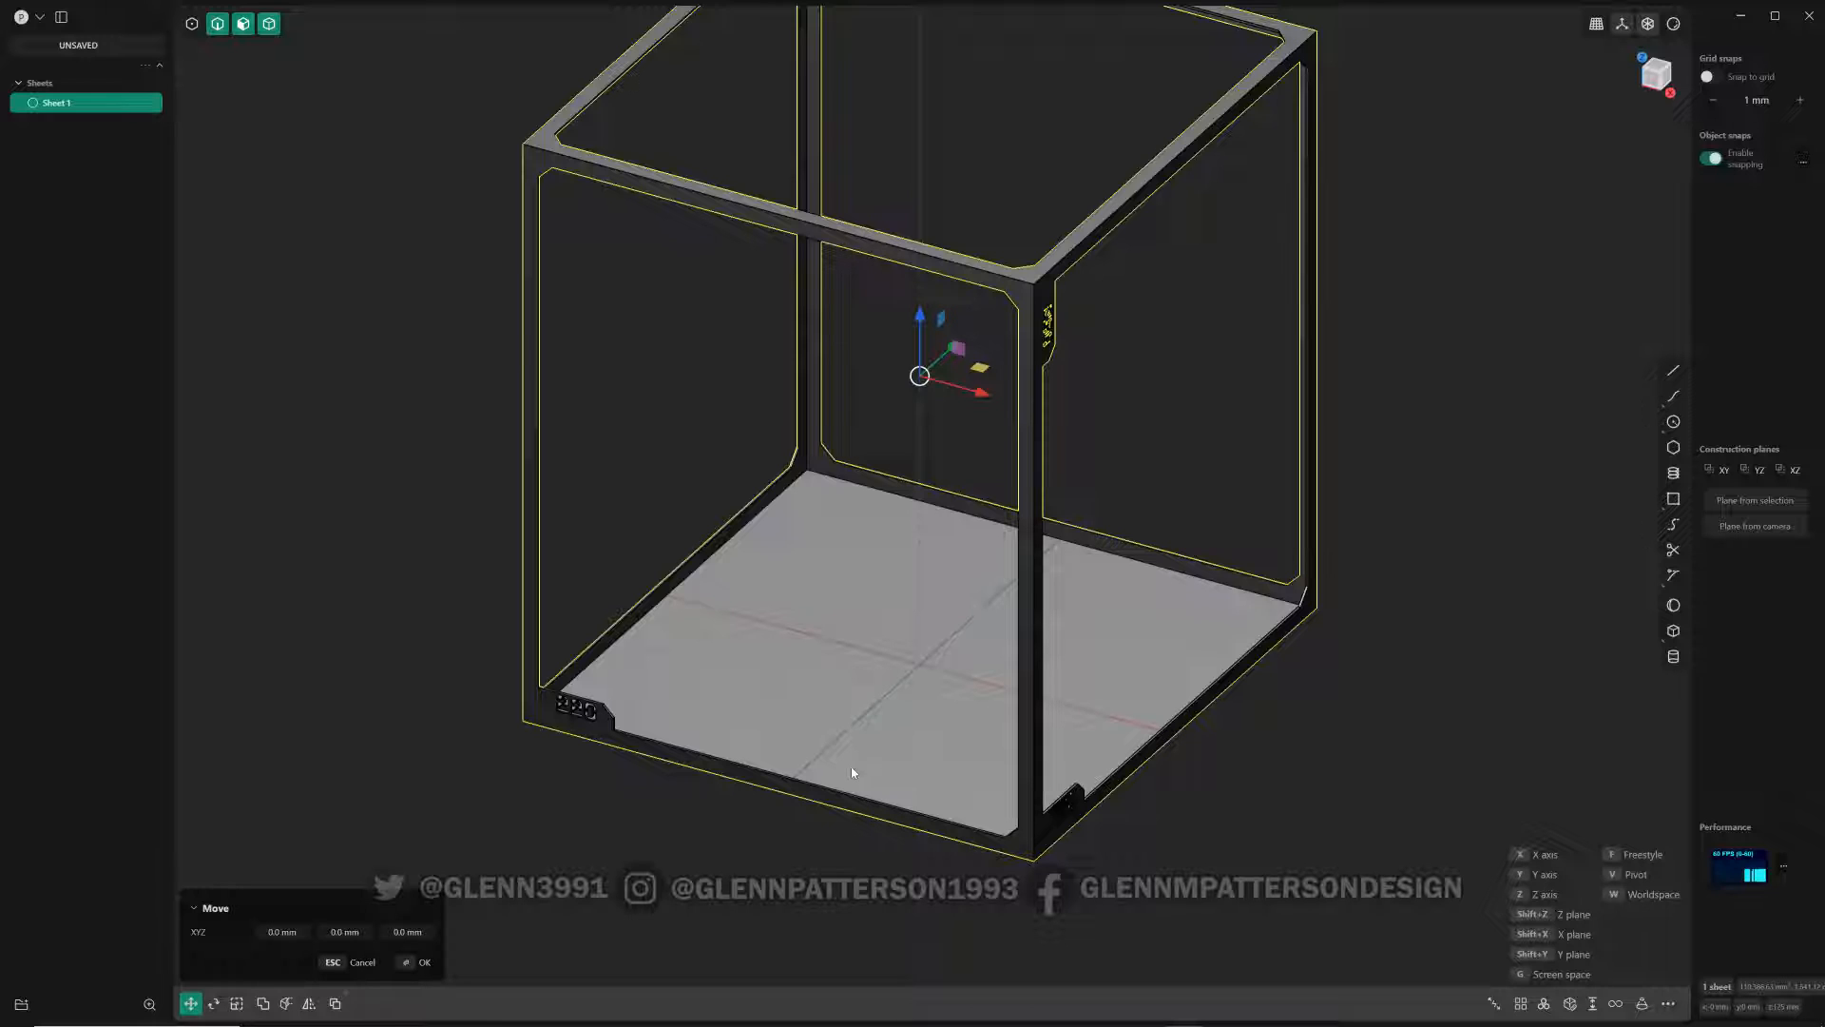
{"action": "mouse_move", "coordinate": [1072, 628]}
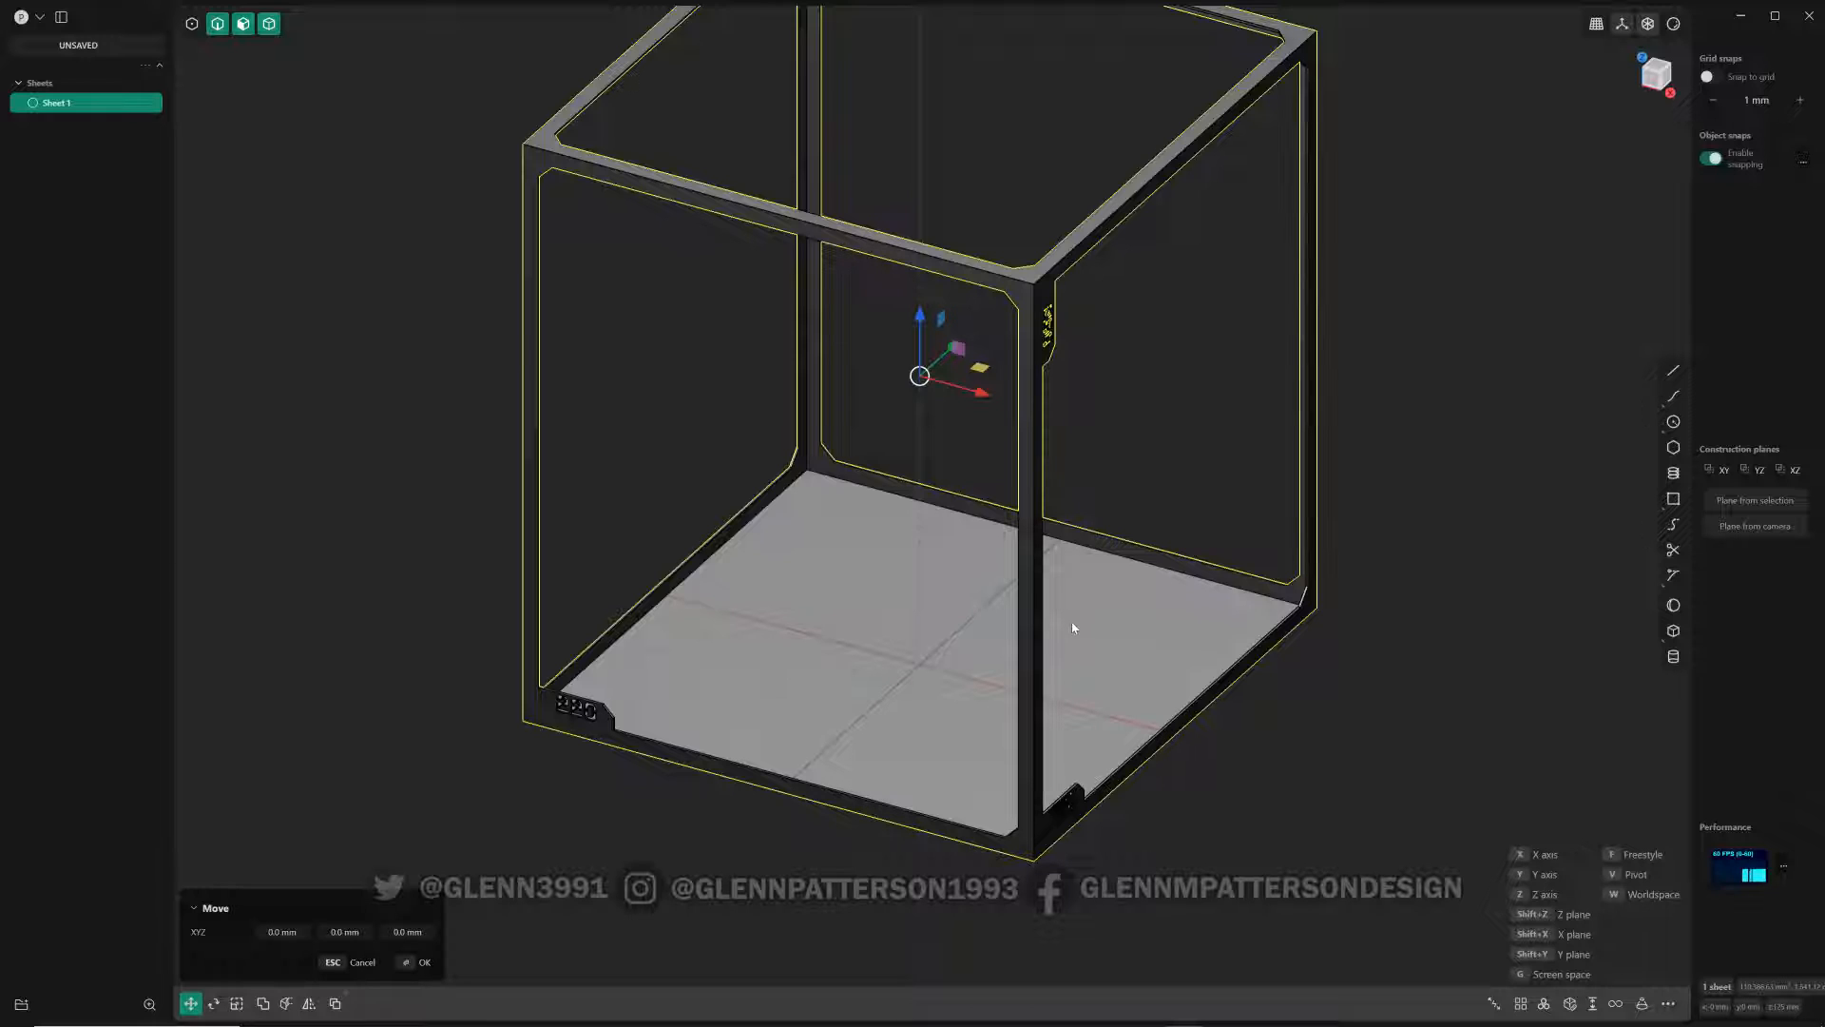
{"action": "mouse_move", "coordinate": [1069, 628]}
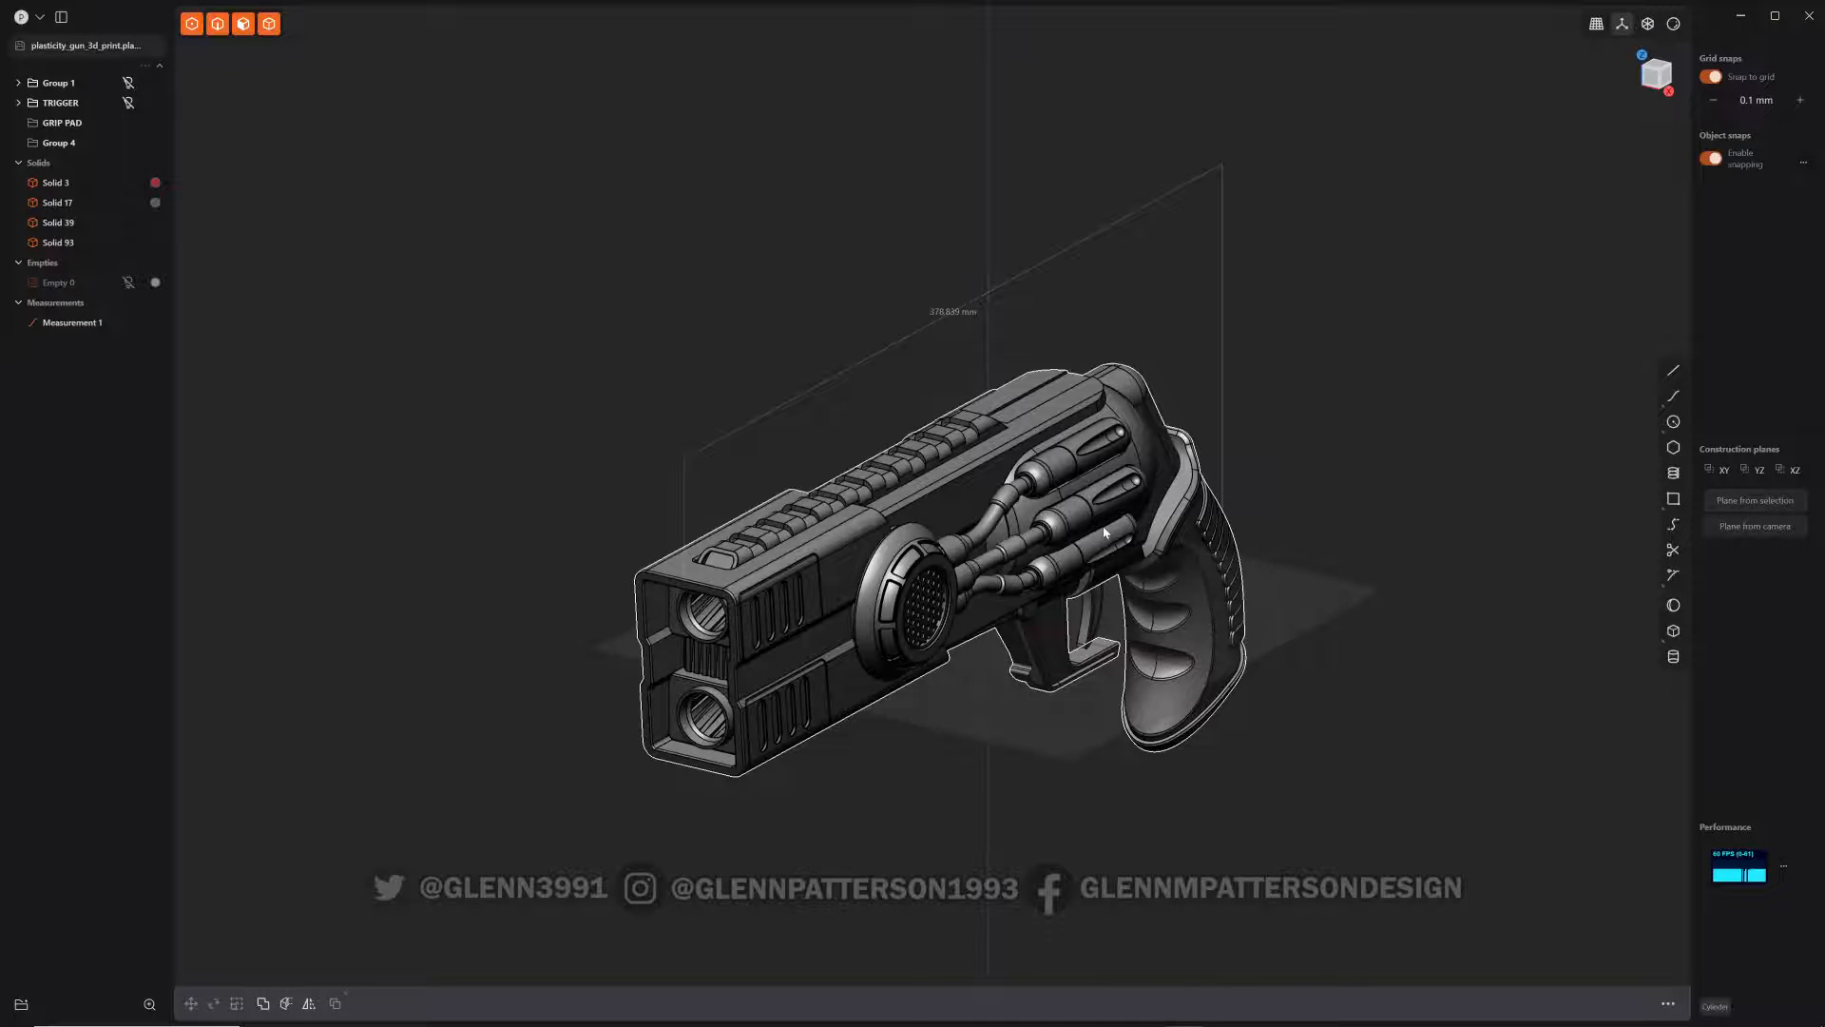
- Box-select all of the sci-fi gun's solids for copying
{"action": "left_click_drag", "start_coordinate": [1105, 530], "coordinate": [960, 622]}
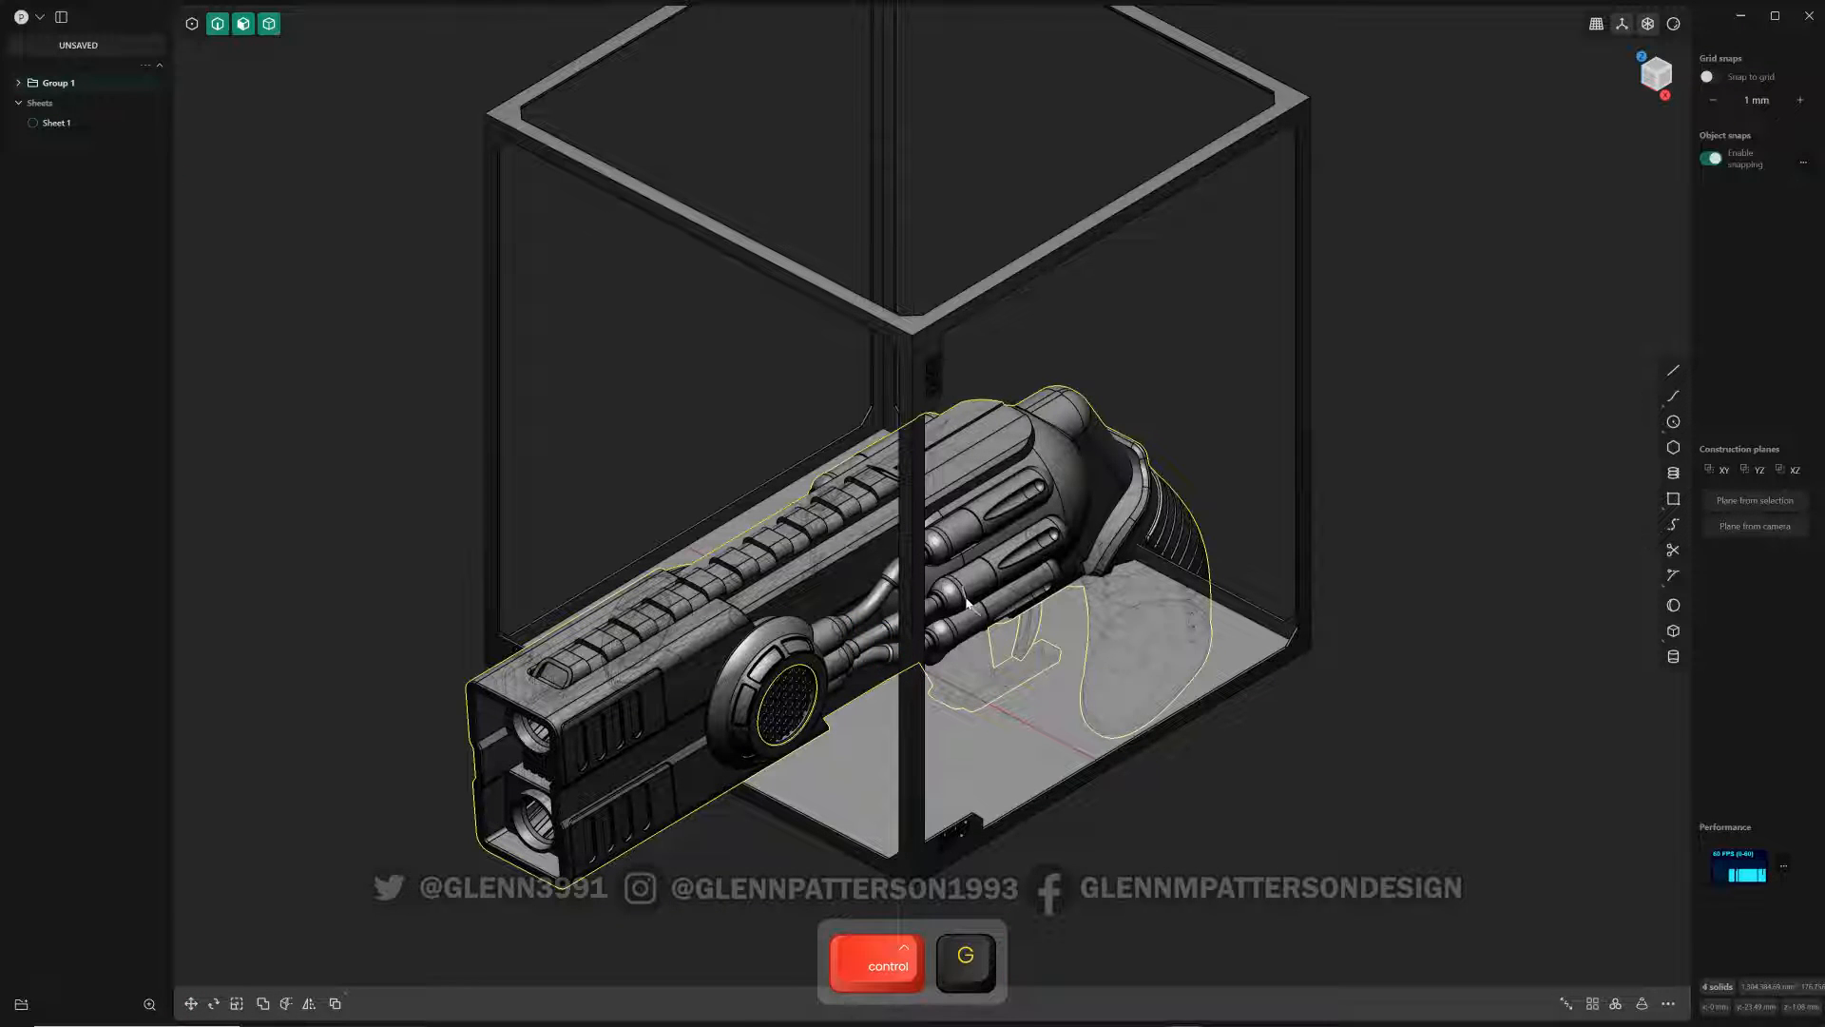
- Scale the grouped gun down and raise it inside the 220X220X250 guide box
{"action": "key", "text": "s"}
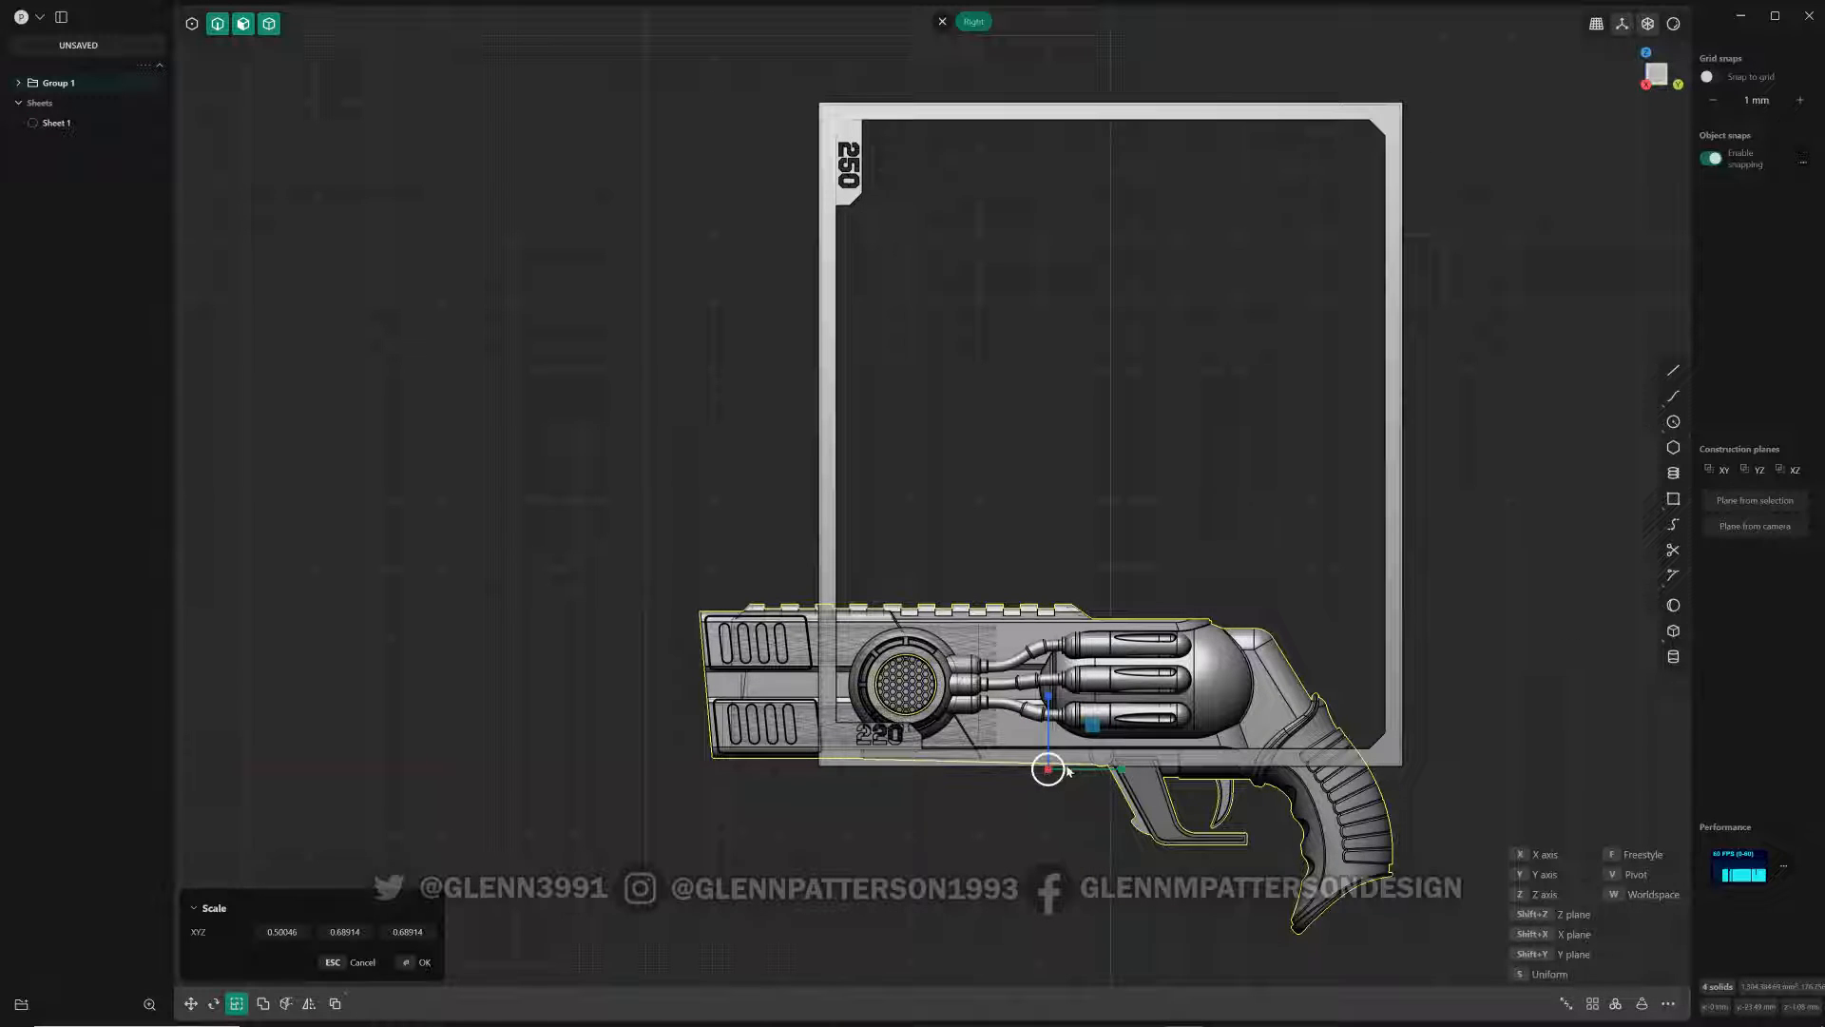
{"action": "key", "text": "s"}
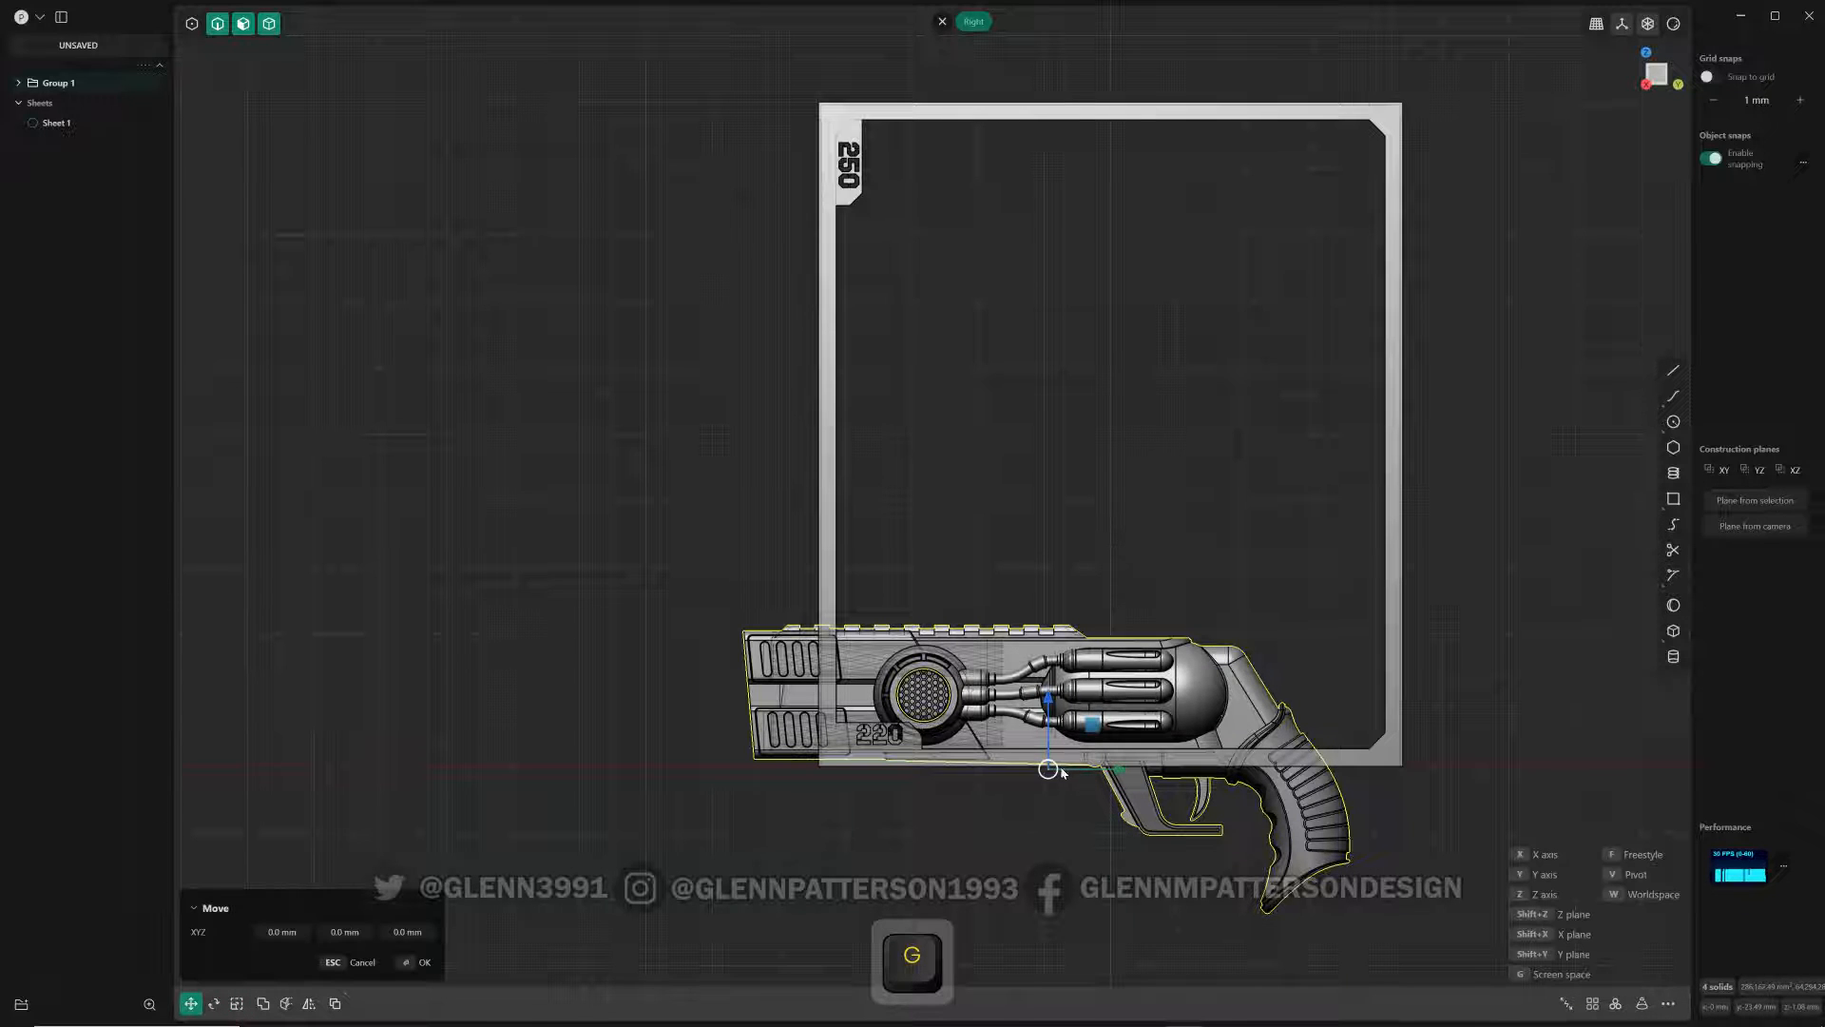
{"action": "left_click_drag", "start_coordinate": [1057, 768], "coordinate": [1104, 570]}
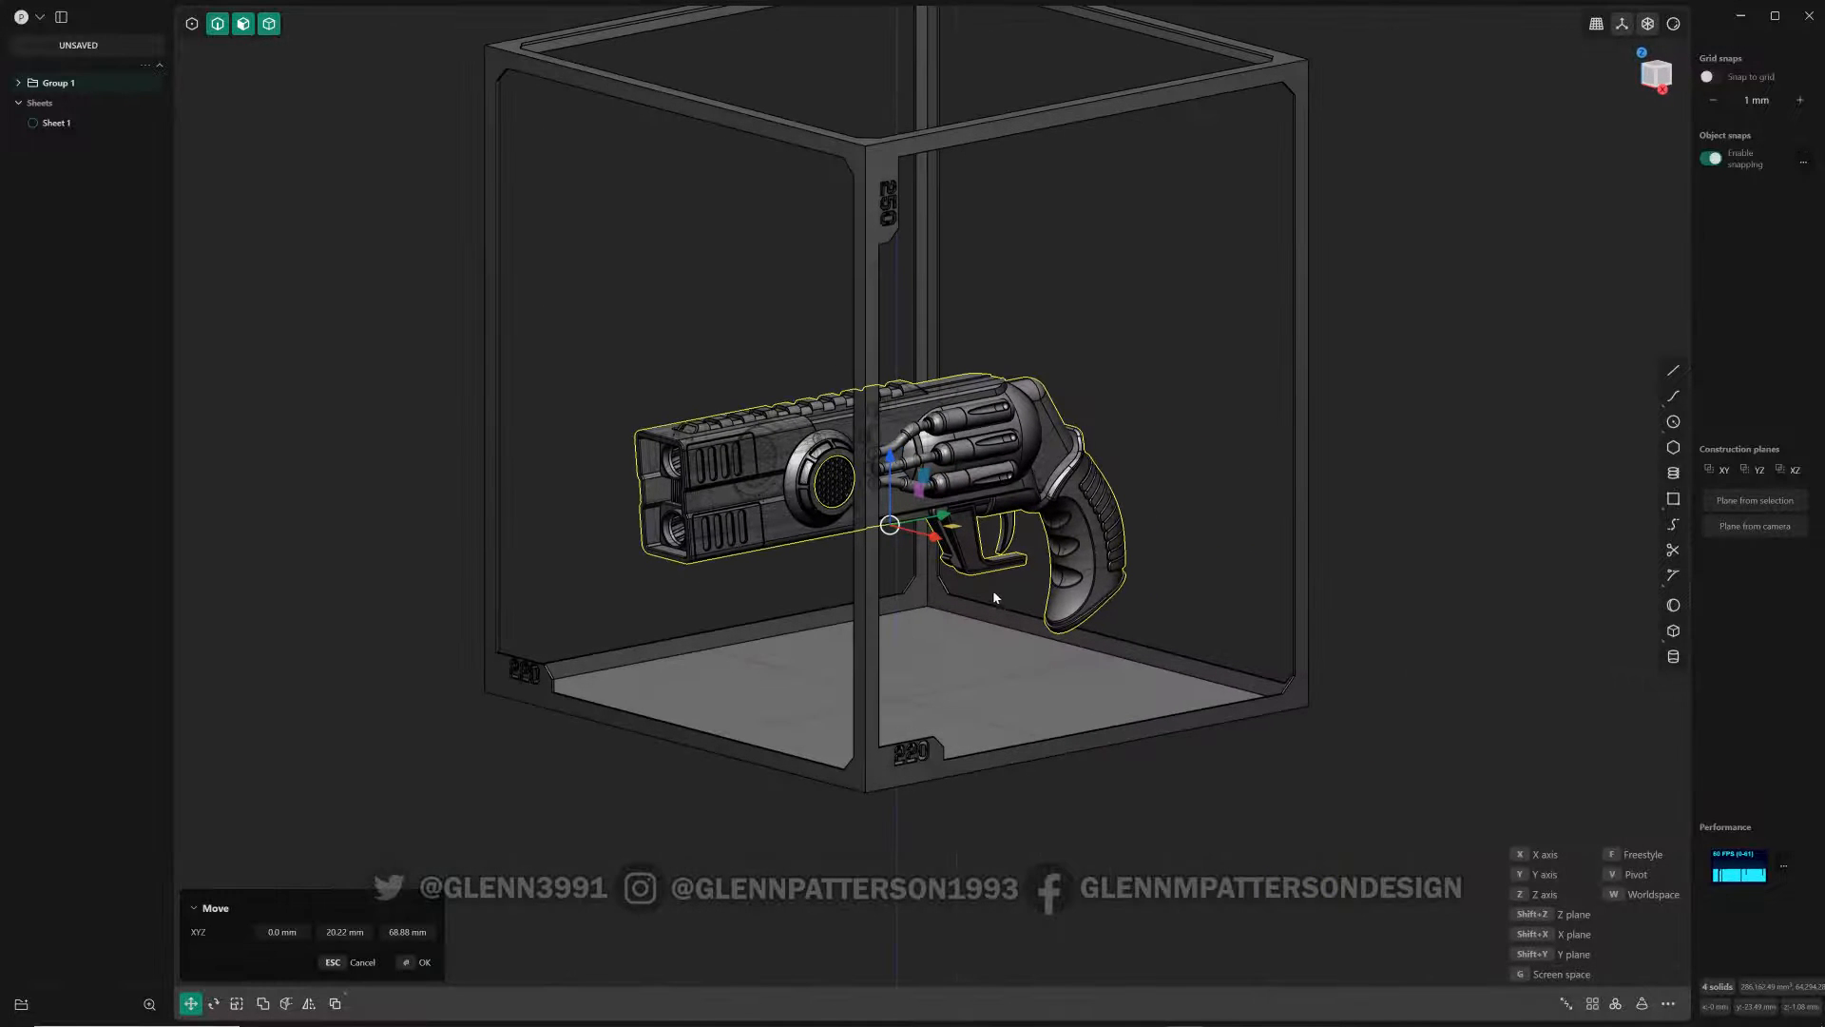
{"action": "key", "text": "s"}
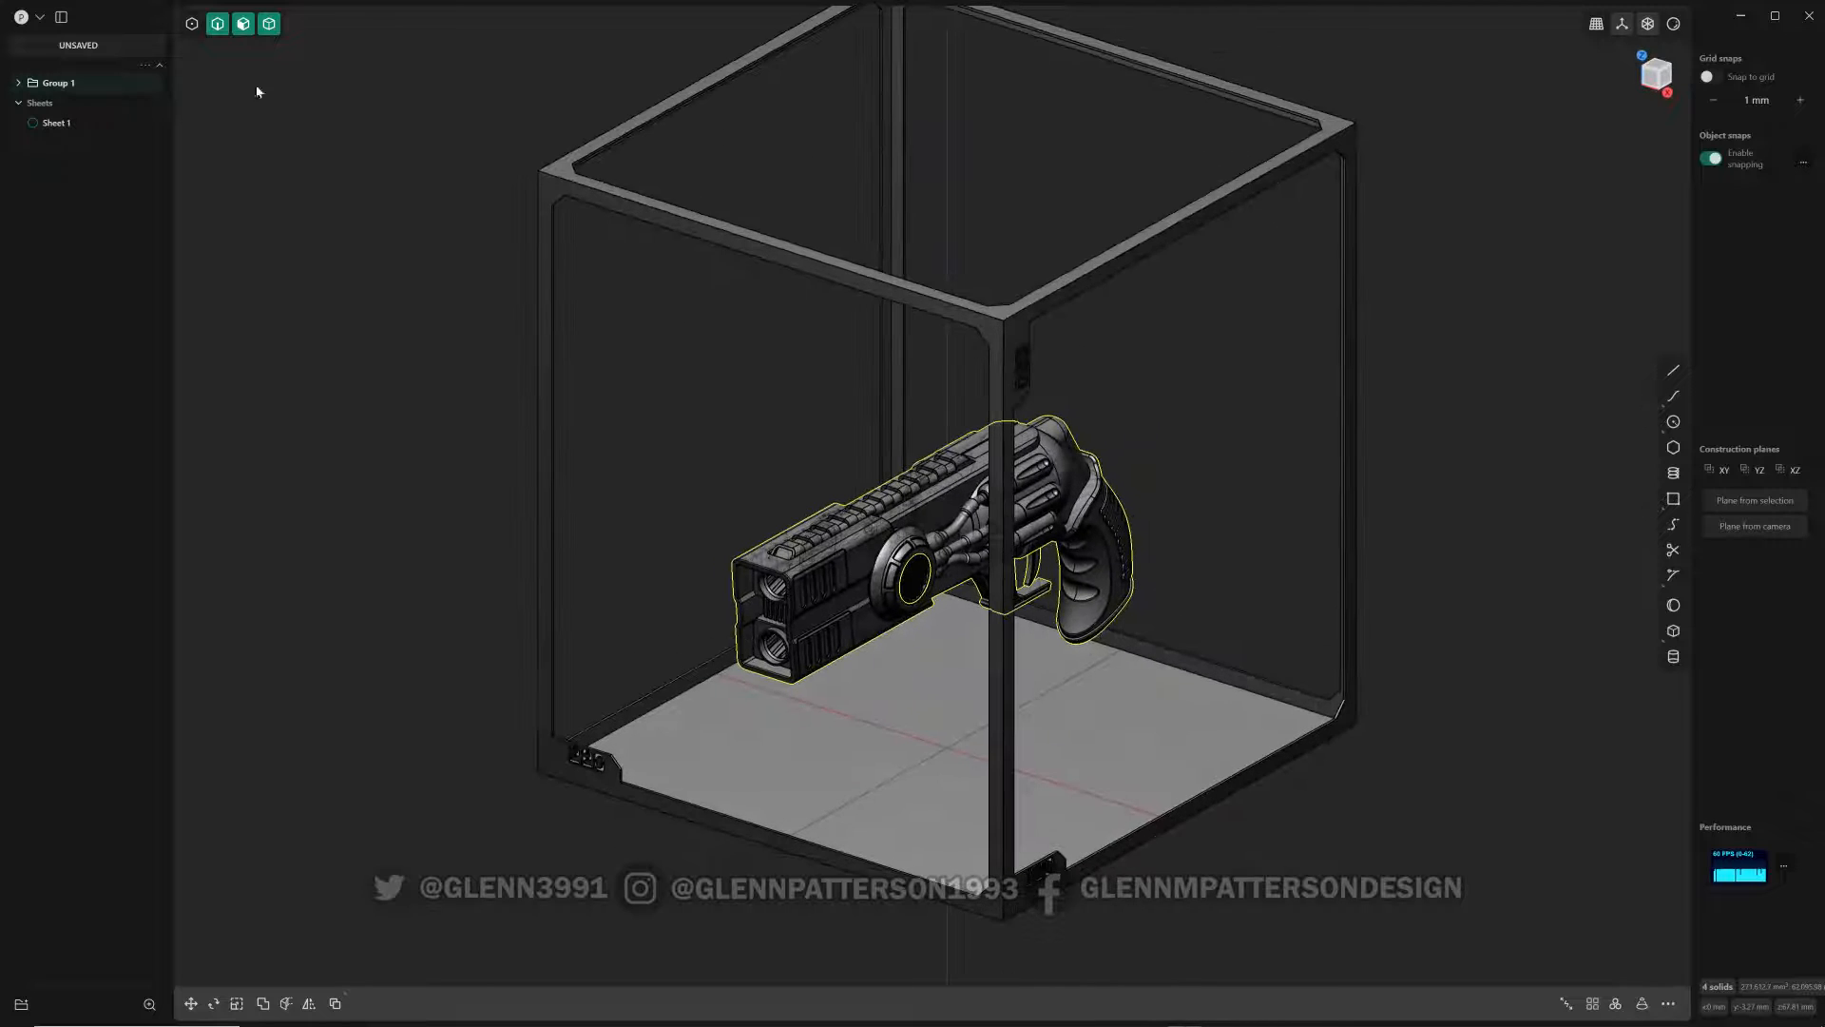
- Export the scaled gun as GUN_PRINT.stp into the PLASTICITY BETA > GUN folder
{"action": "left_click", "coordinate": [21, 16]}
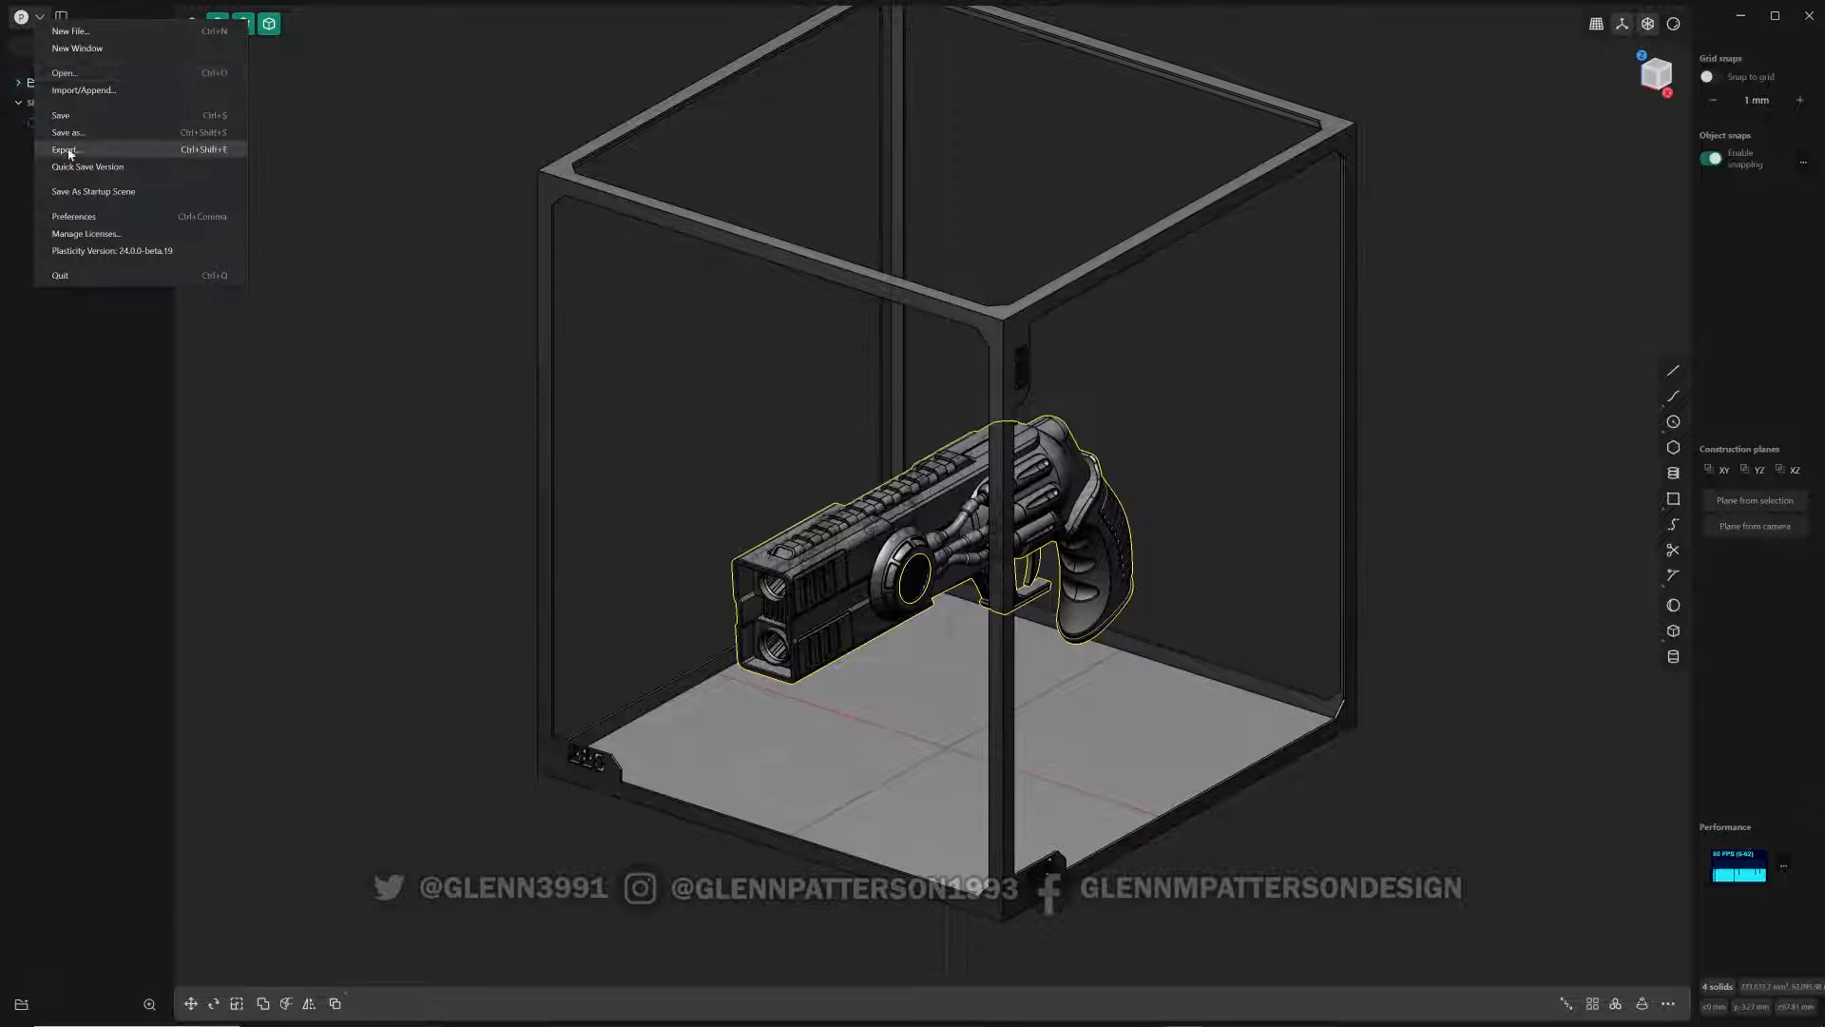
{"action": "left_click", "coordinate": [66, 149]}
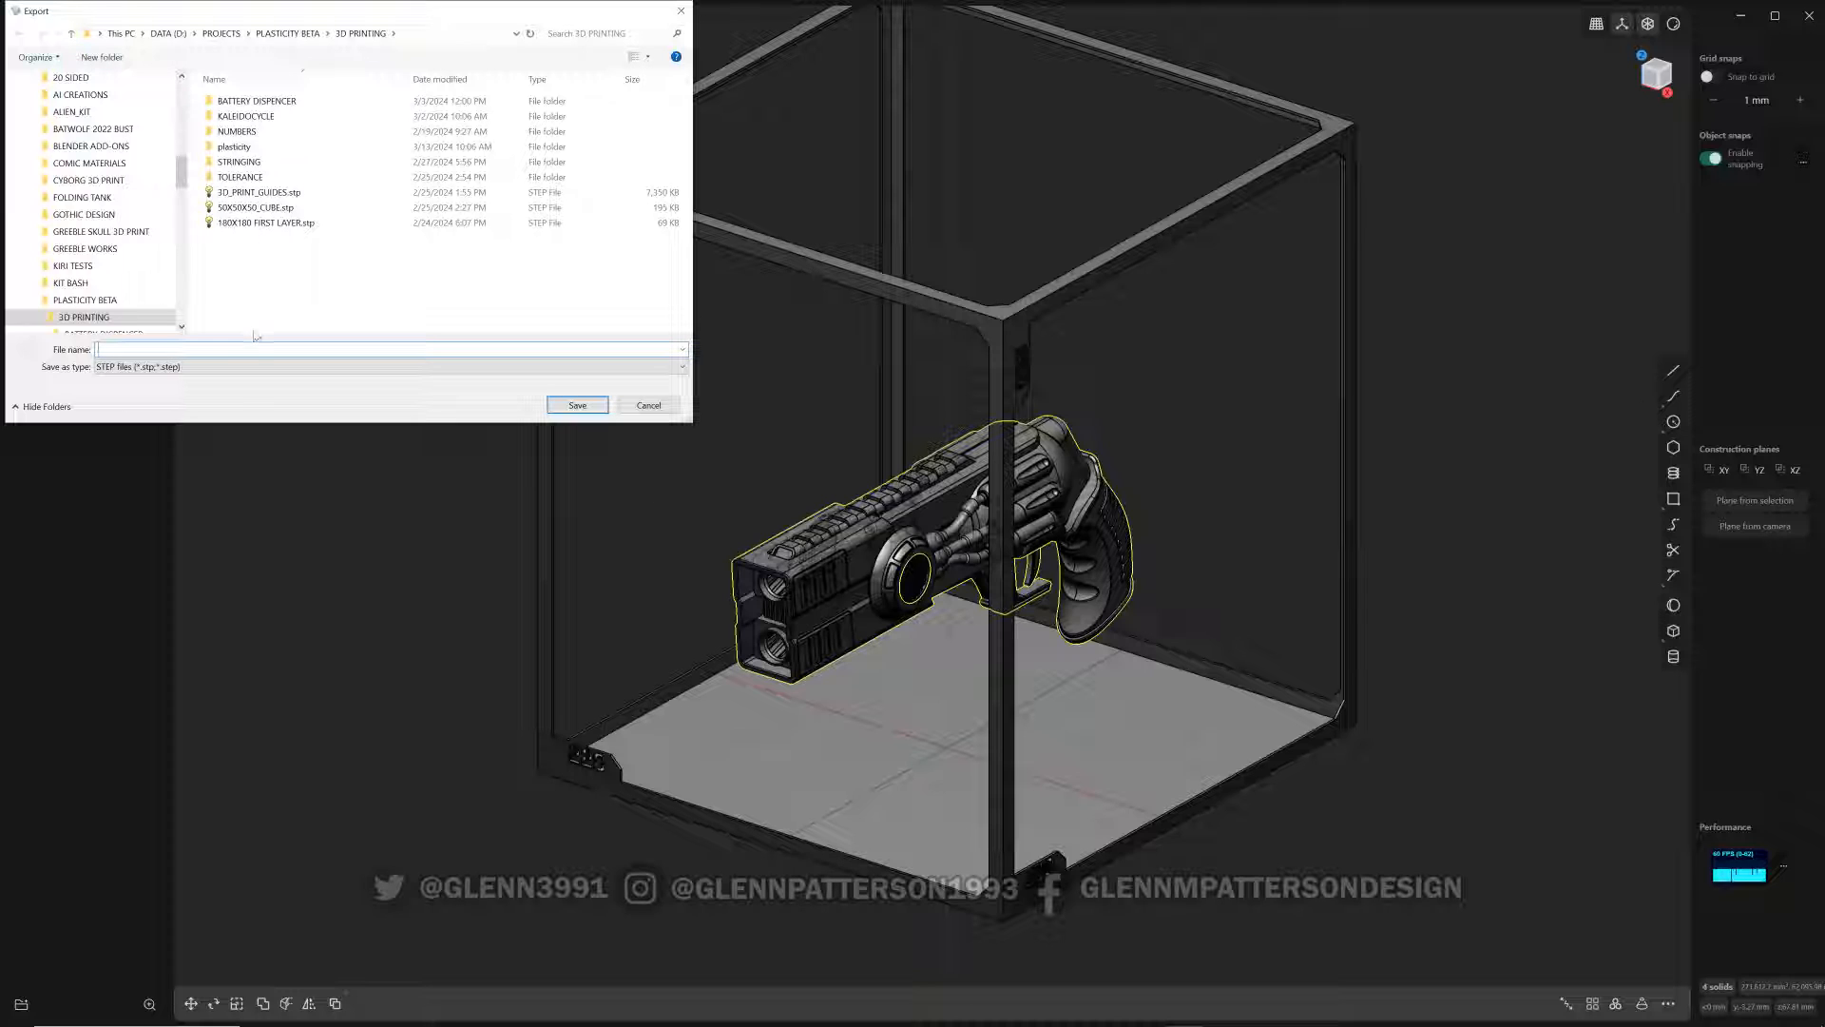
{"action": "left_click", "coordinate": [389, 349]}
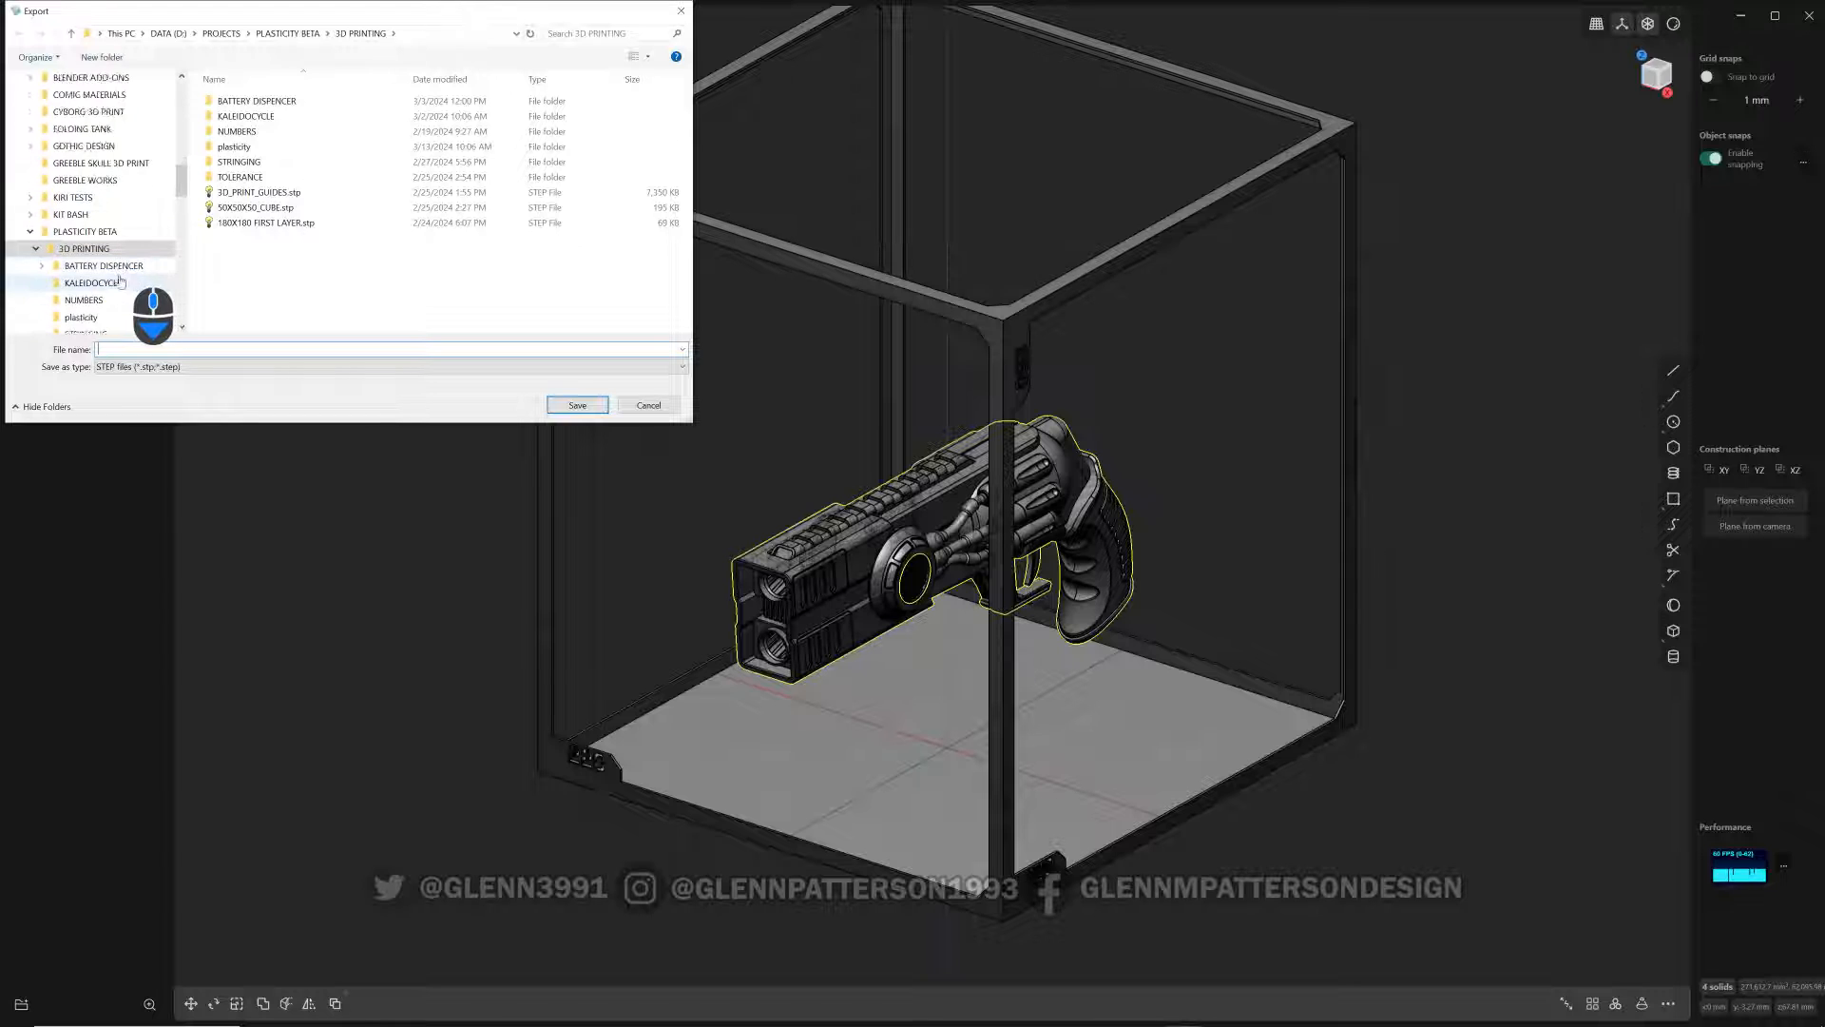
{"action": "scroll", "scroll_direction": "down", "scroll_amount": 3}
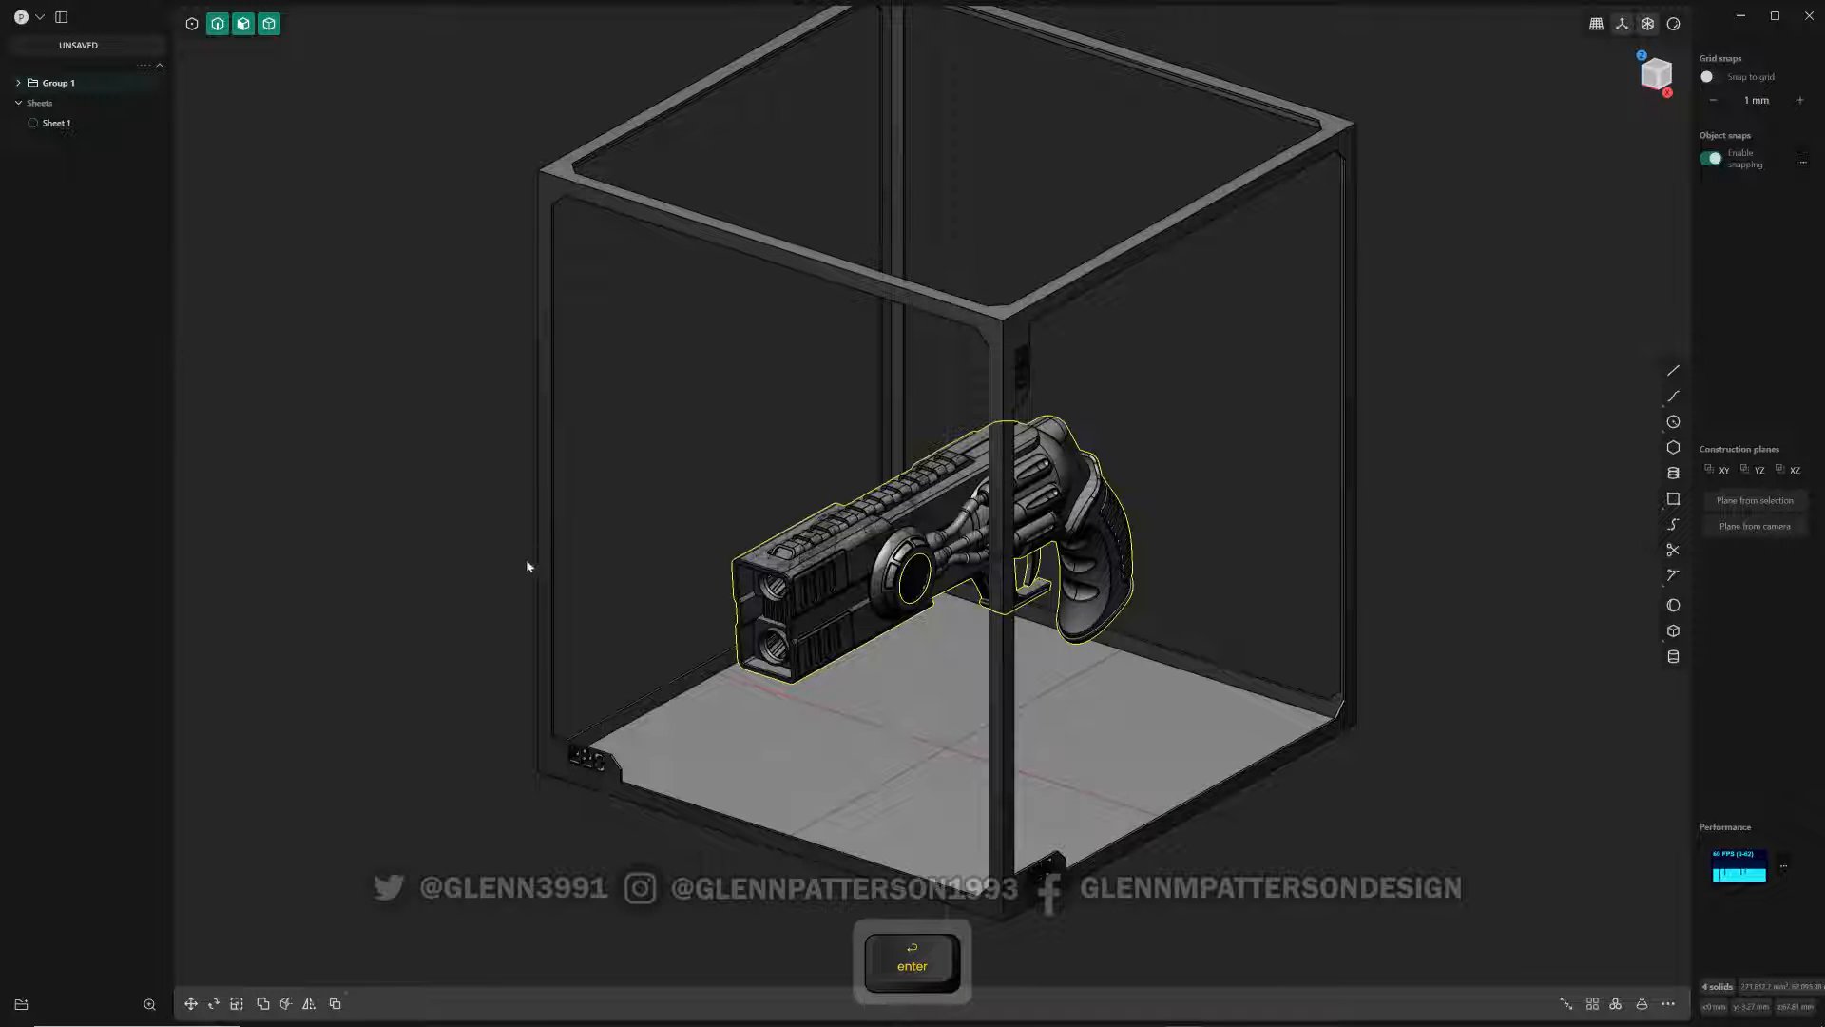
- Start a new export of the gun with STL as the file type
{"action": "left_click", "coordinate": [20, 16]}
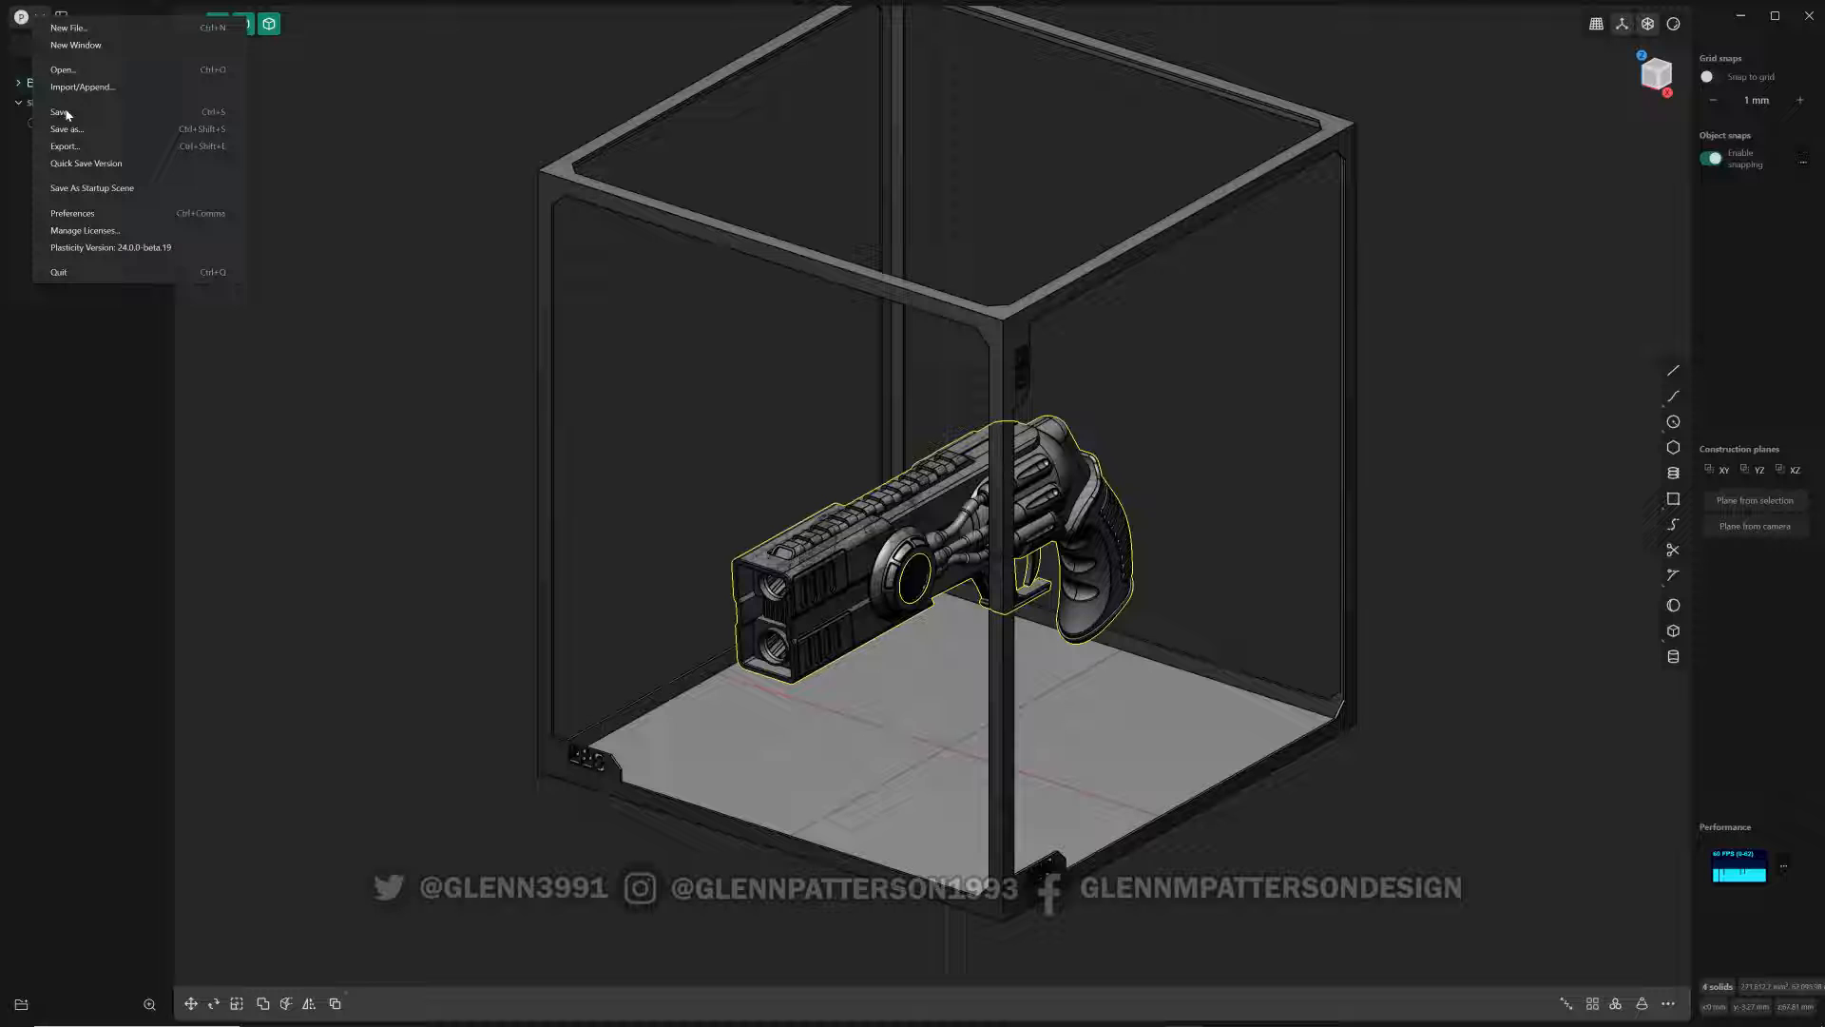
{"action": "left_click", "coordinate": [64, 145]}
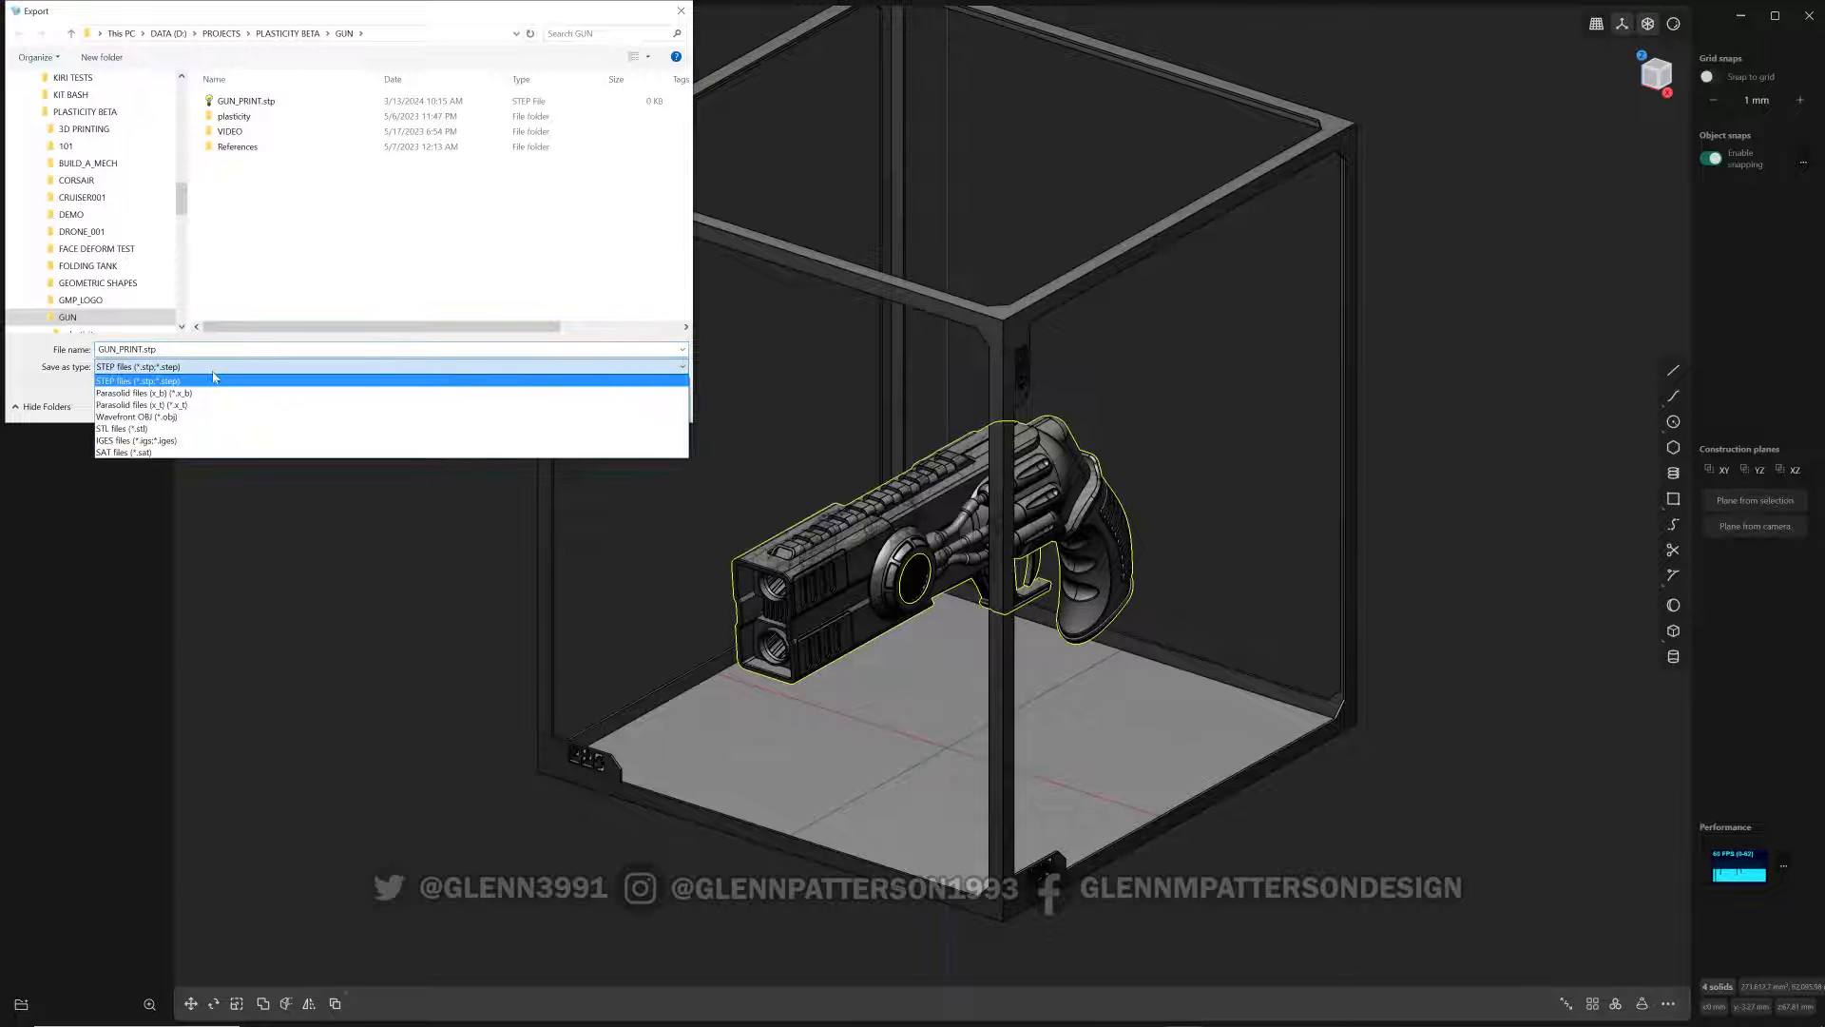
{"action": "left_click", "coordinate": [116, 429]}
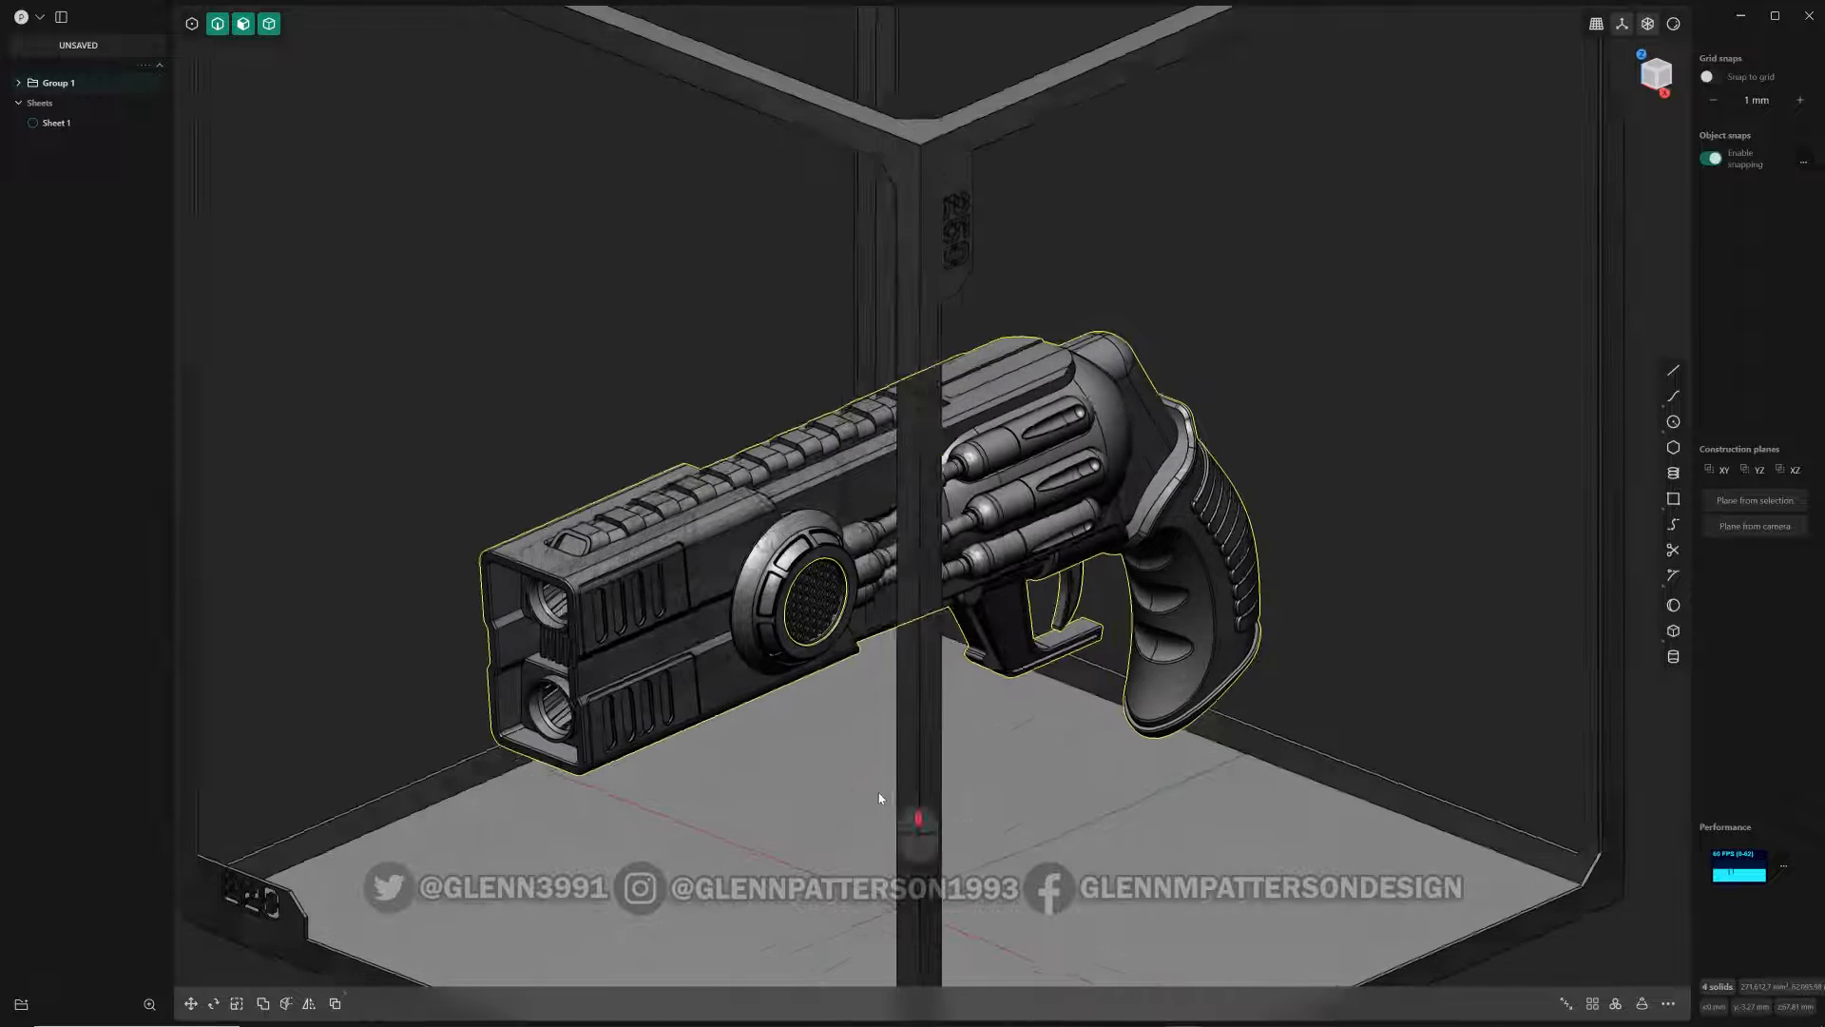
- Save GUN_PRINT.stl to the GUN folder, accepting the default STL tolerance settings
{"action": "left_click", "coordinate": [20, 16]}
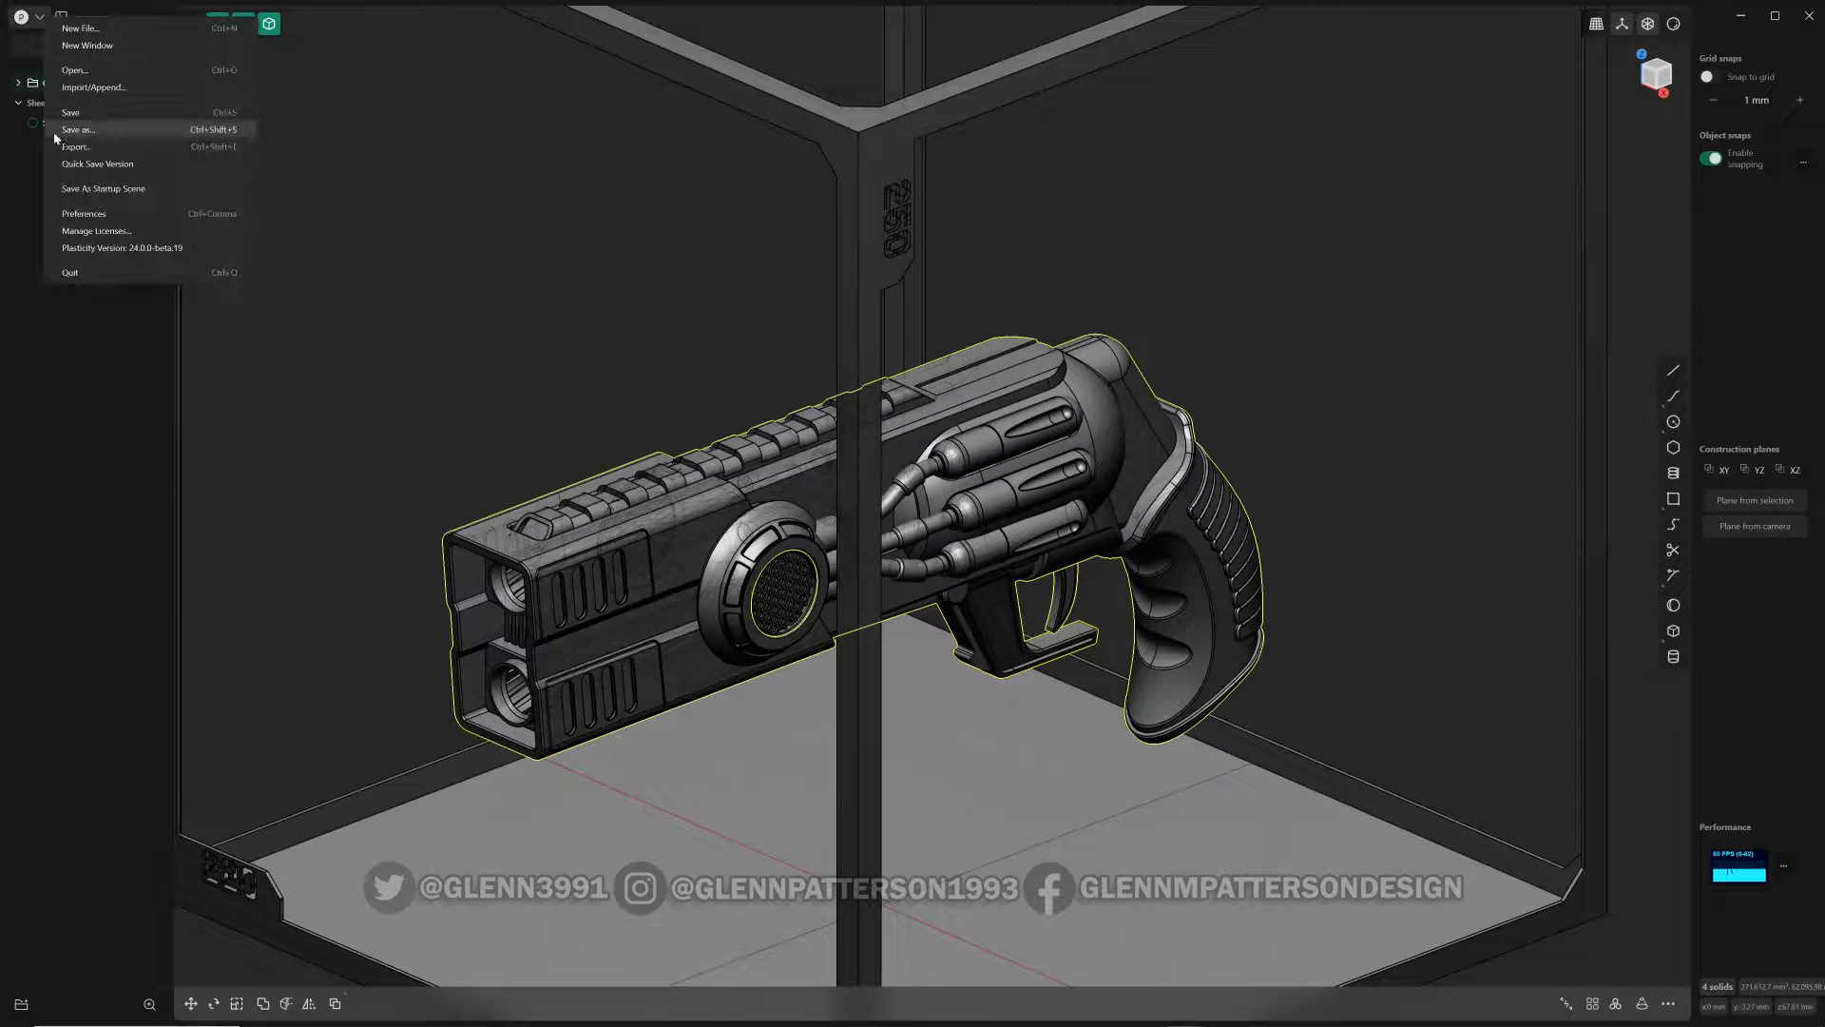
{"action": "left_click", "coordinate": [76, 145]}
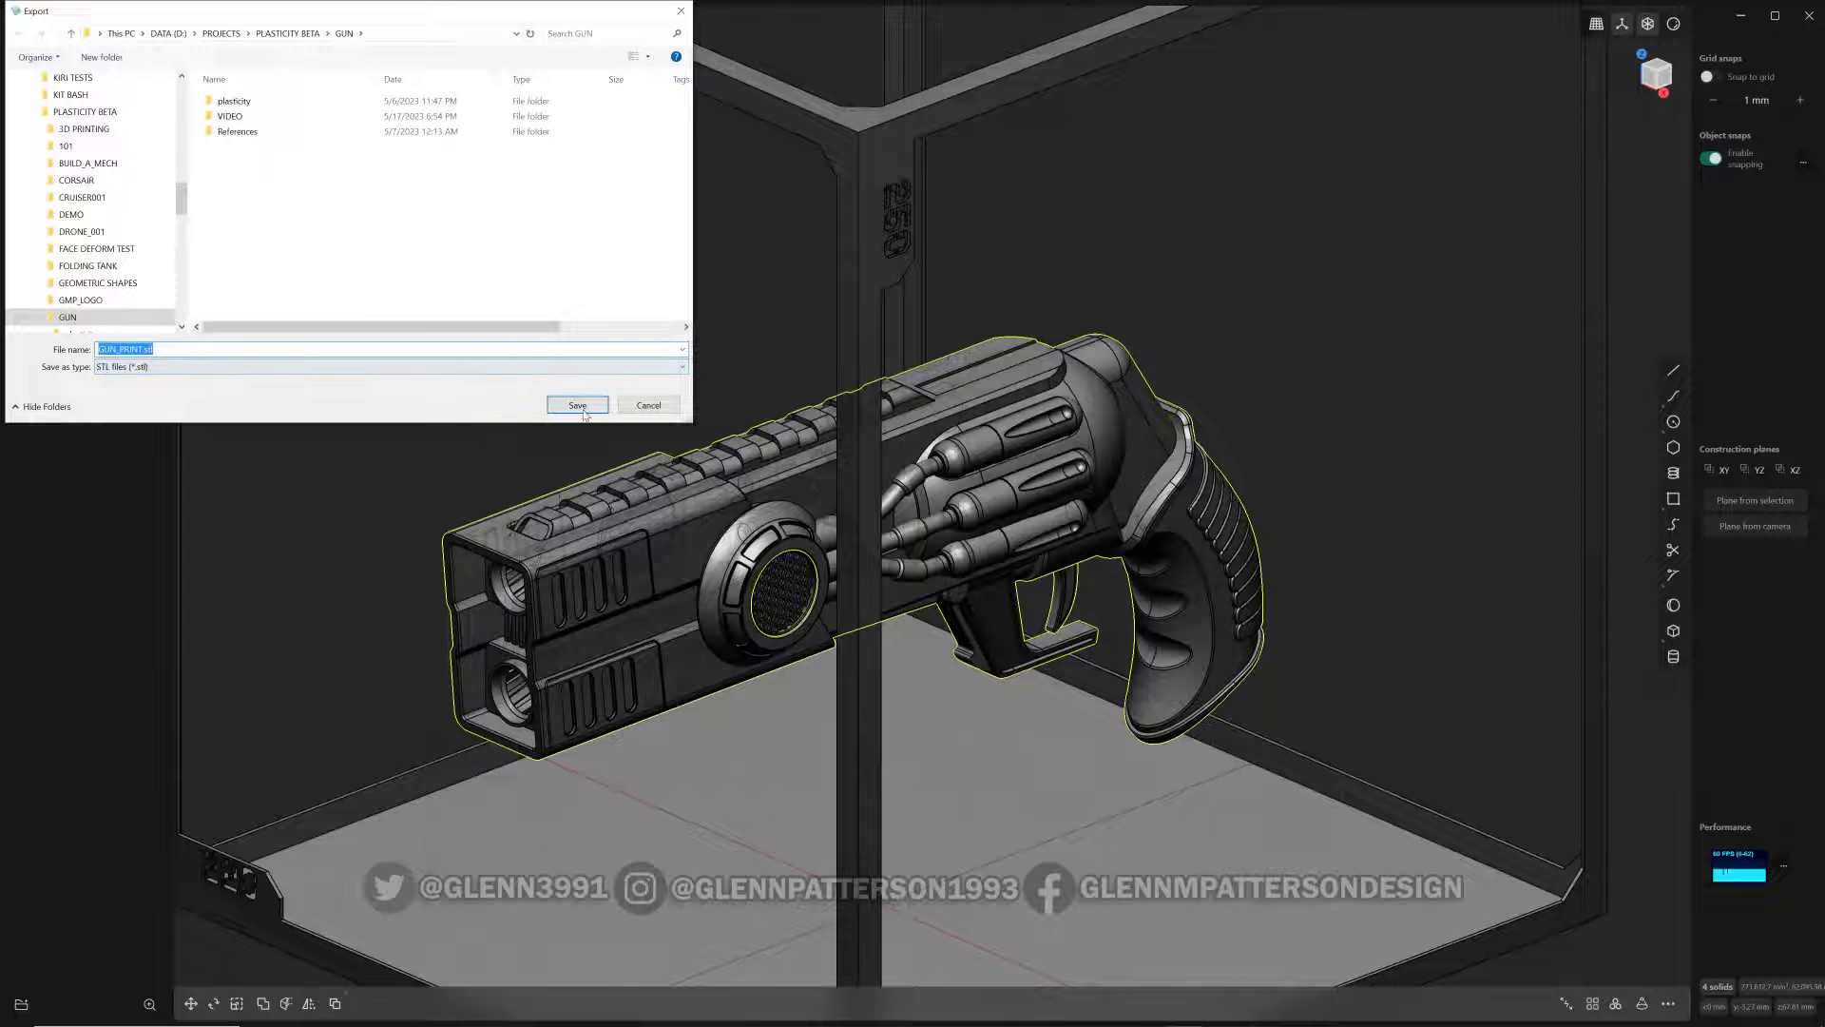
{"action": "left_click", "coordinate": [577, 405]}
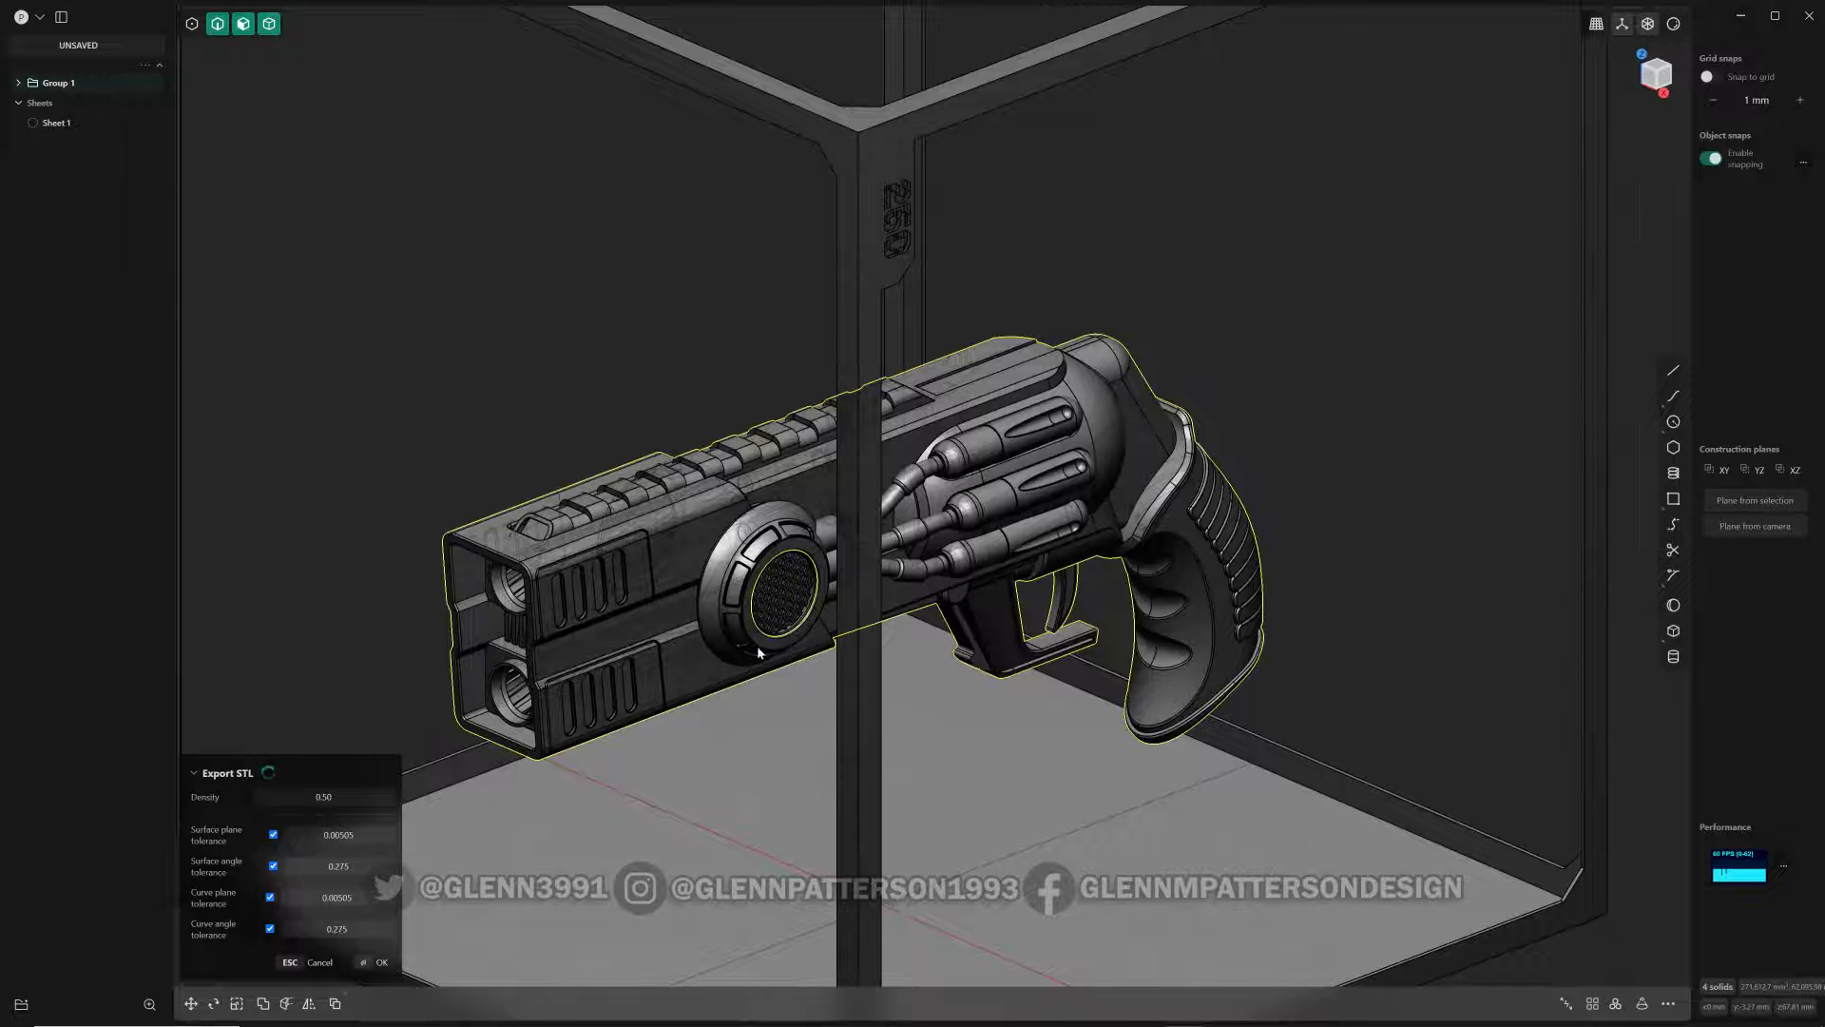
{"action": "left_click", "coordinate": [323, 796]}
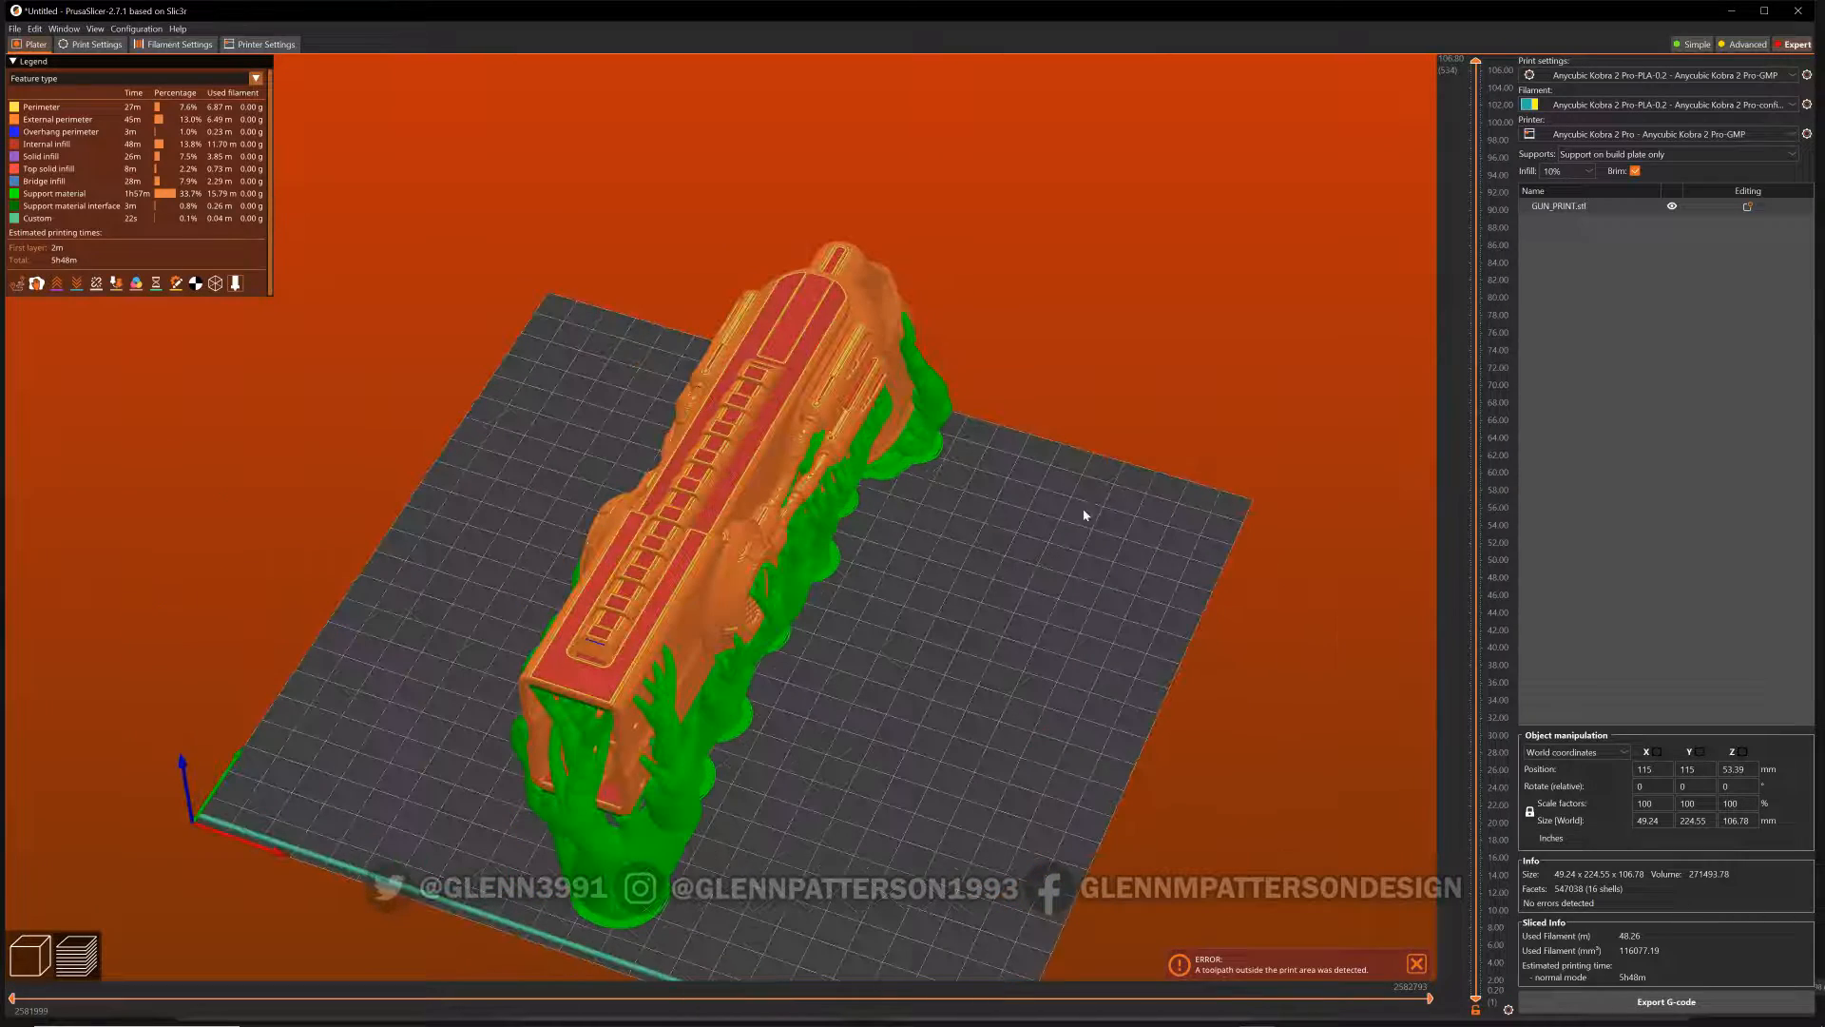
- Inspect the supports under the sliced gun and dismiss the outside-print-area warning
{"action": "left_click_drag", "start_coordinate": [1082, 515], "coordinate": [997, 766]}
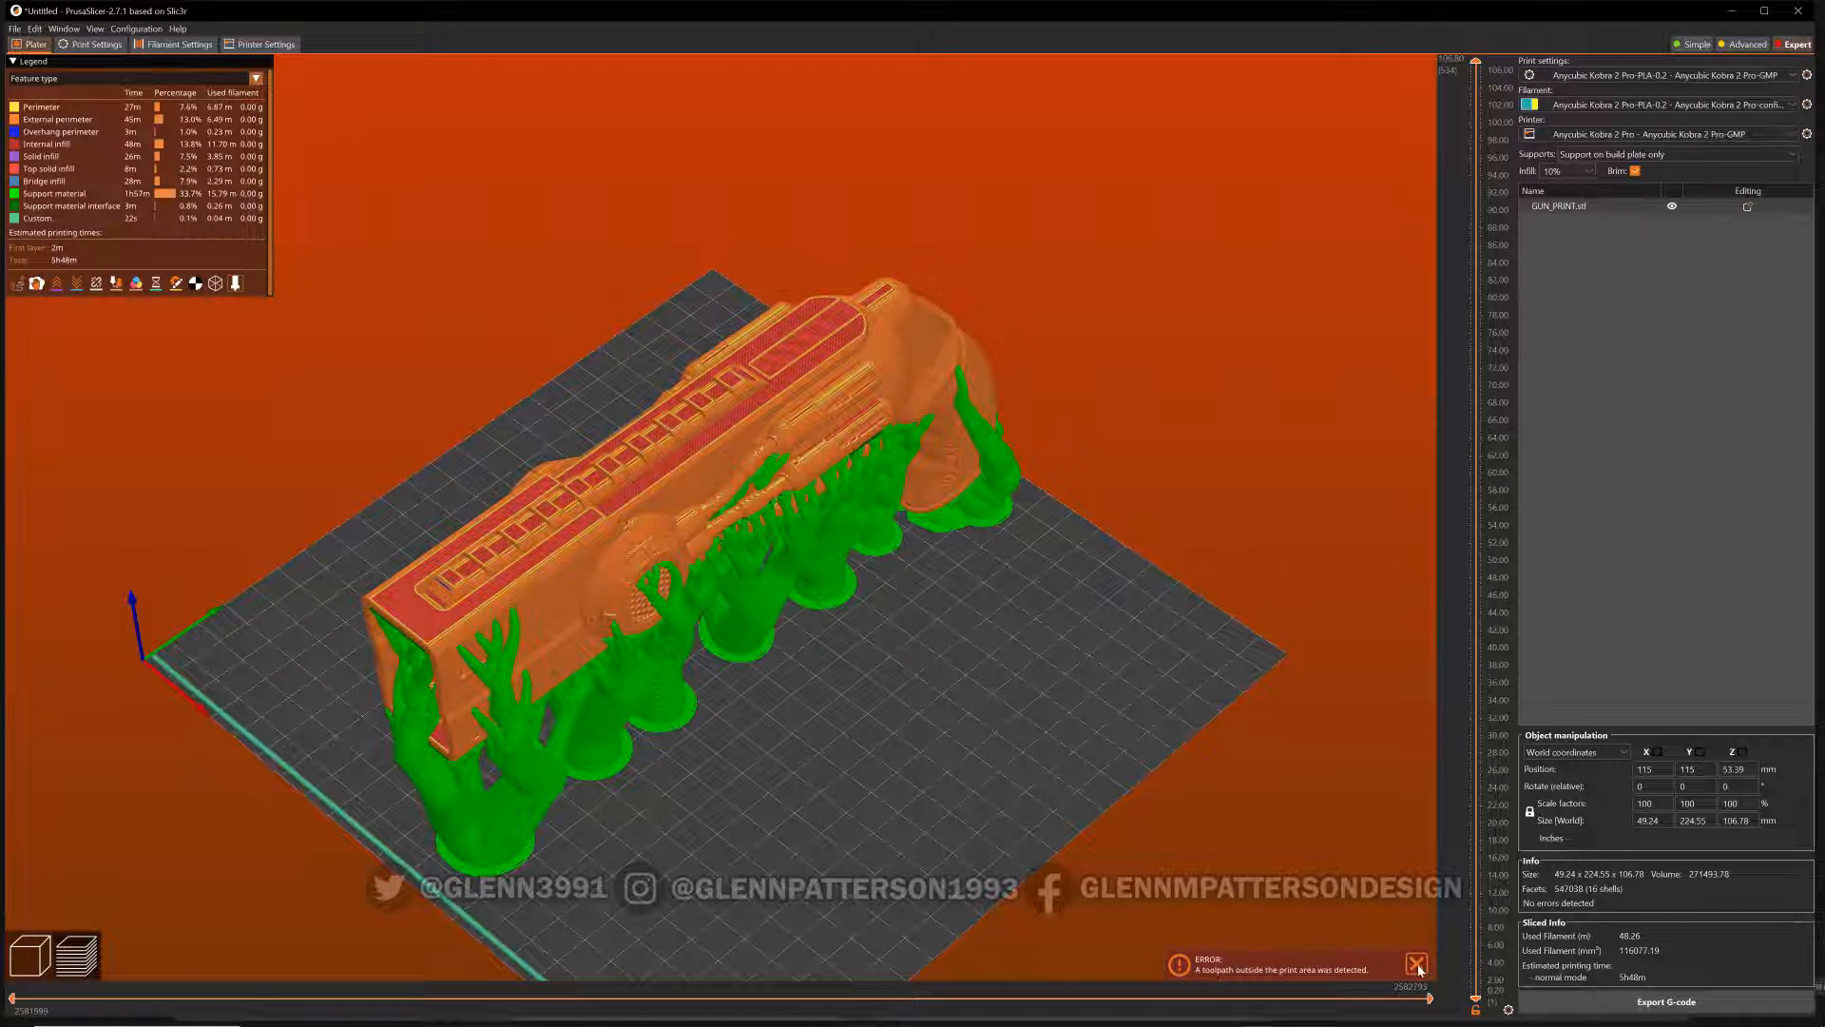
{"action": "left_click", "coordinate": [1416, 963]}
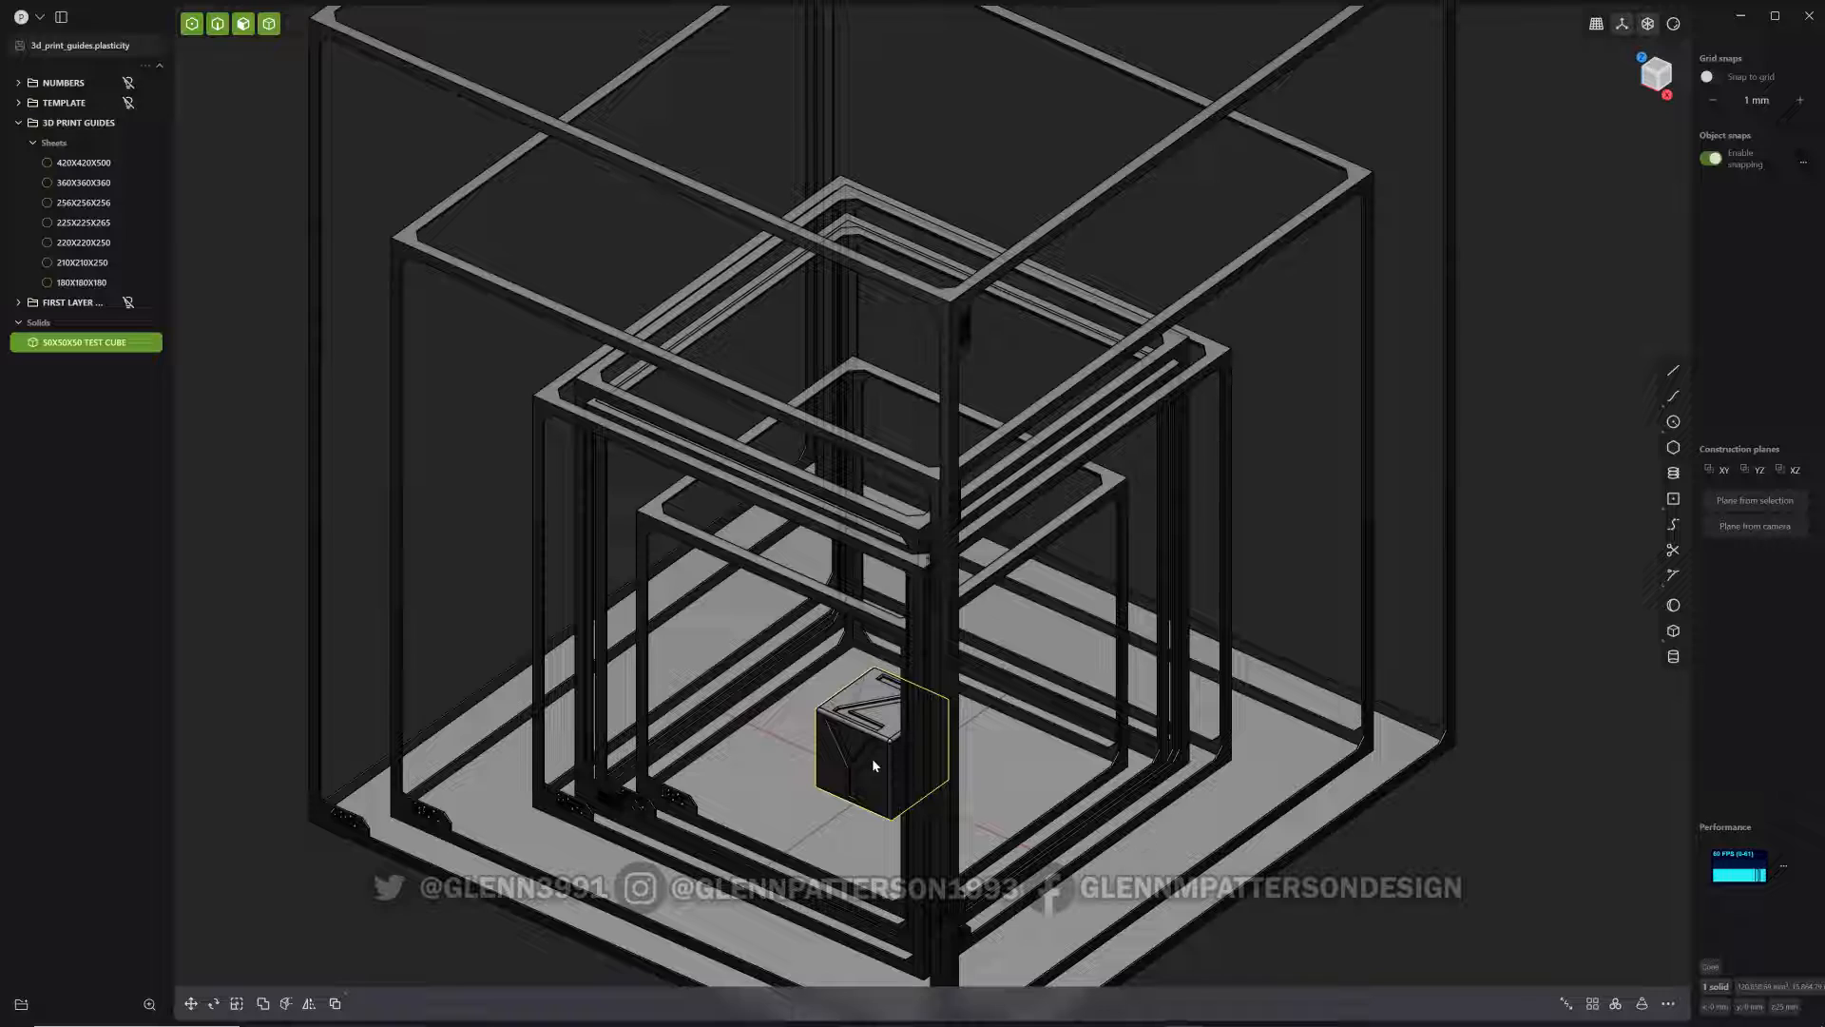
{"action": "left_click_drag", "start_coordinate": [873, 756], "coordinate": [907, 792]}
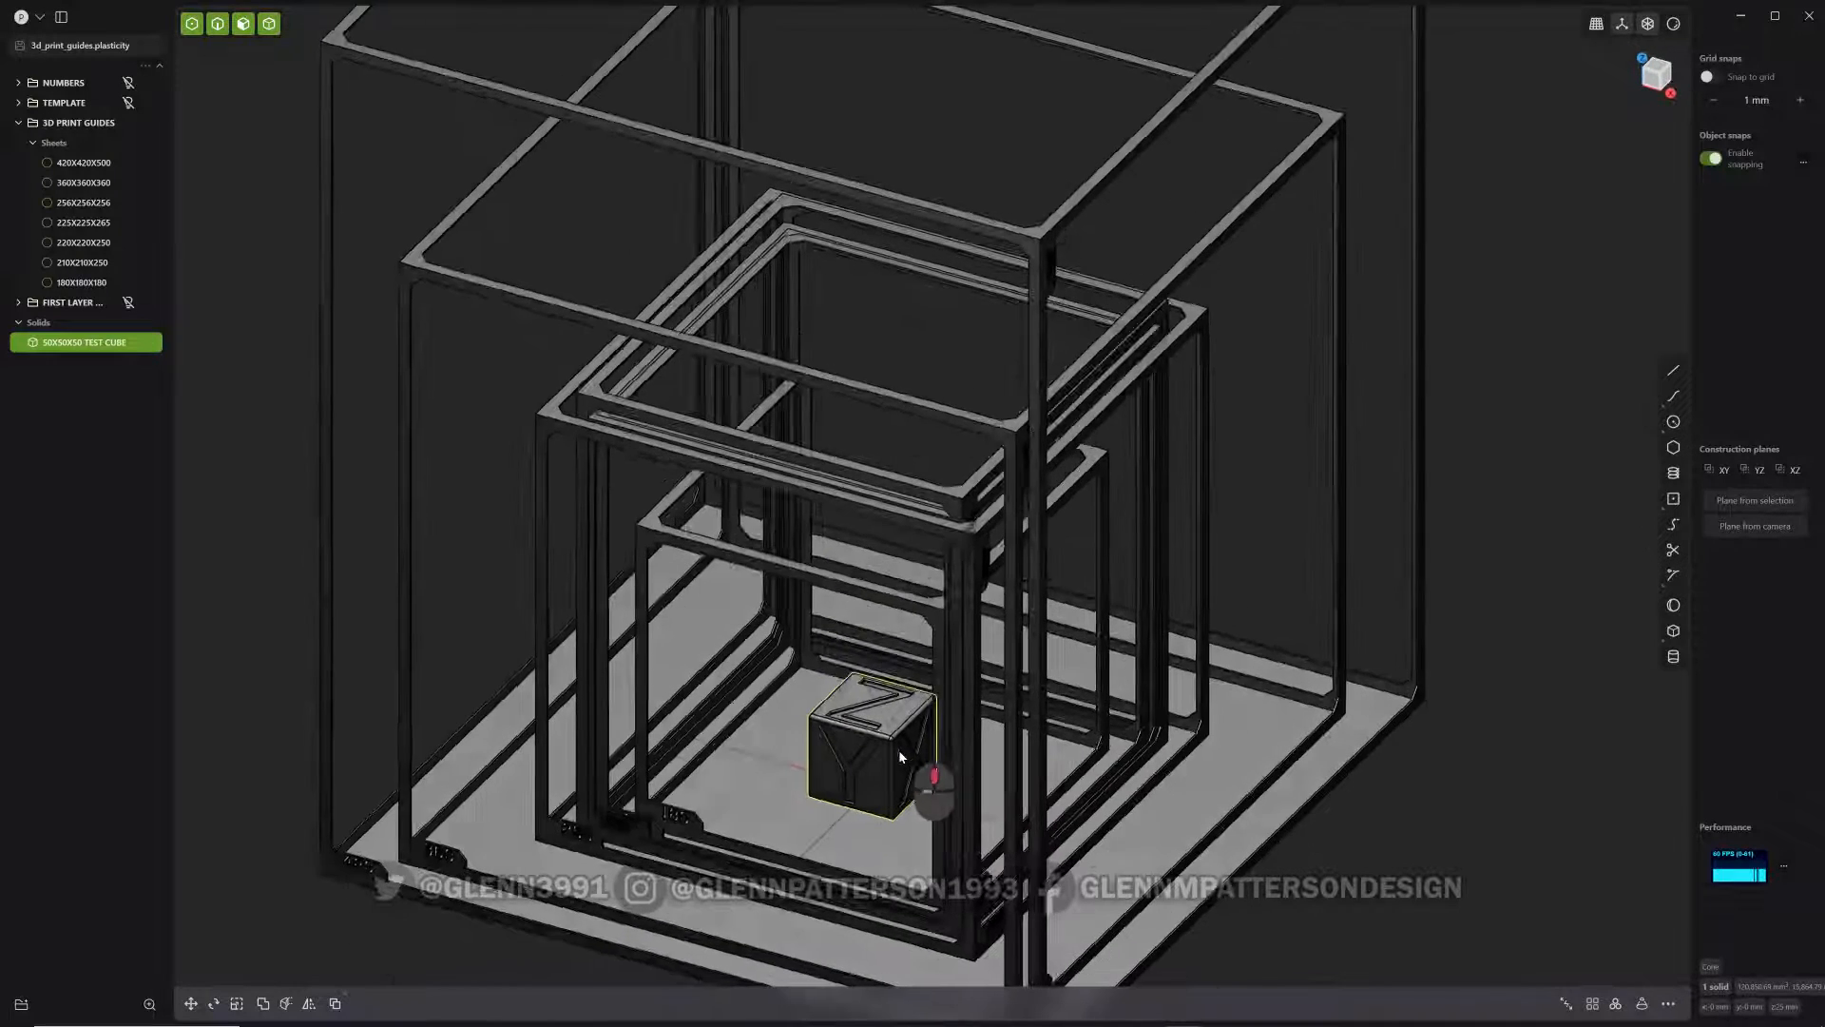